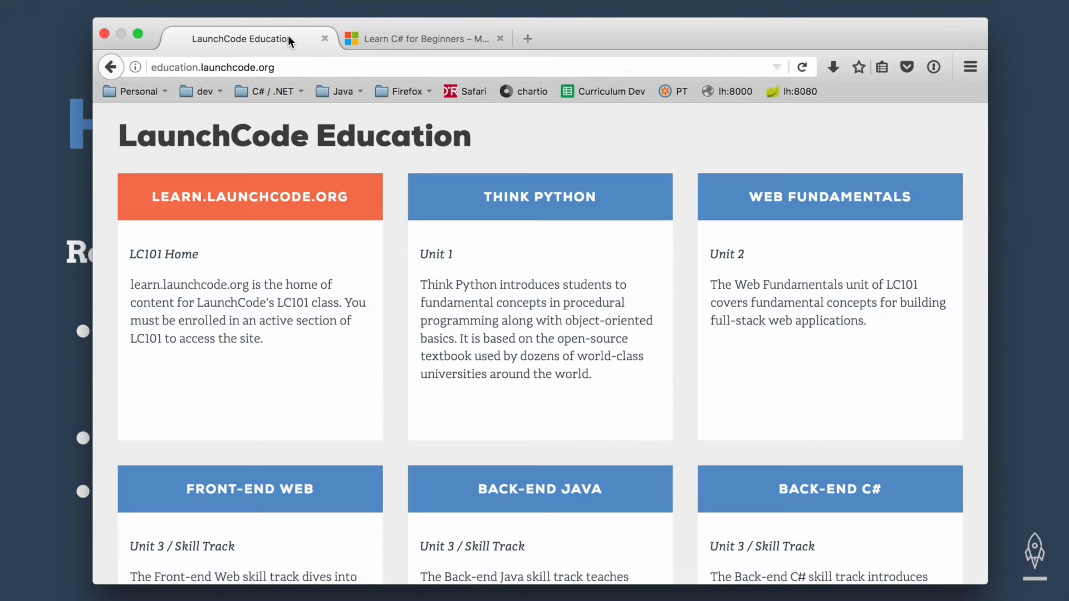
pyautogui.moveTo(280, 43)
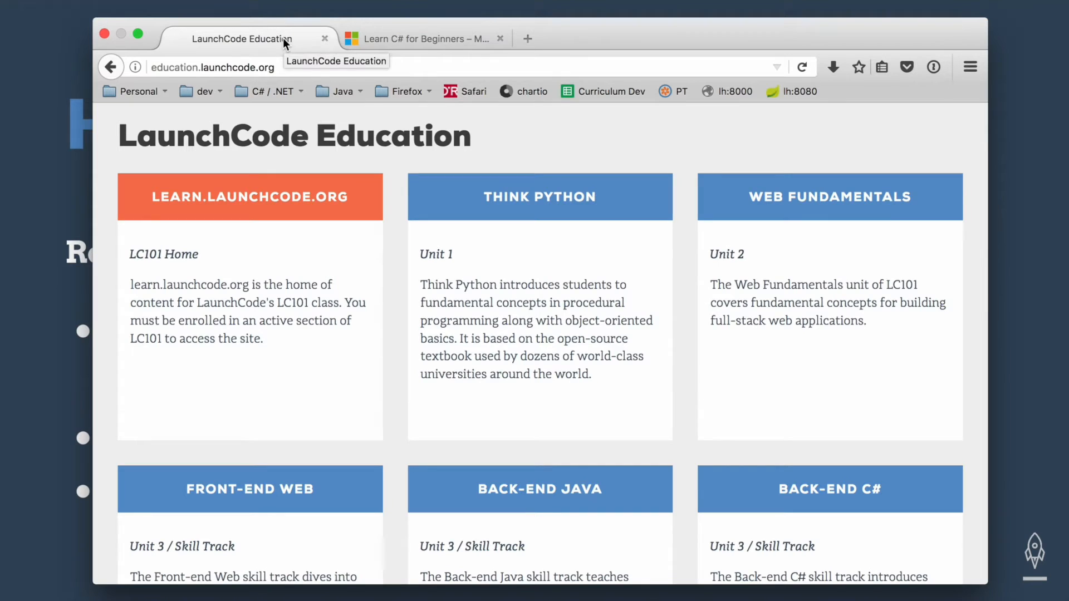
pyautogui.moveTo(193, 66)
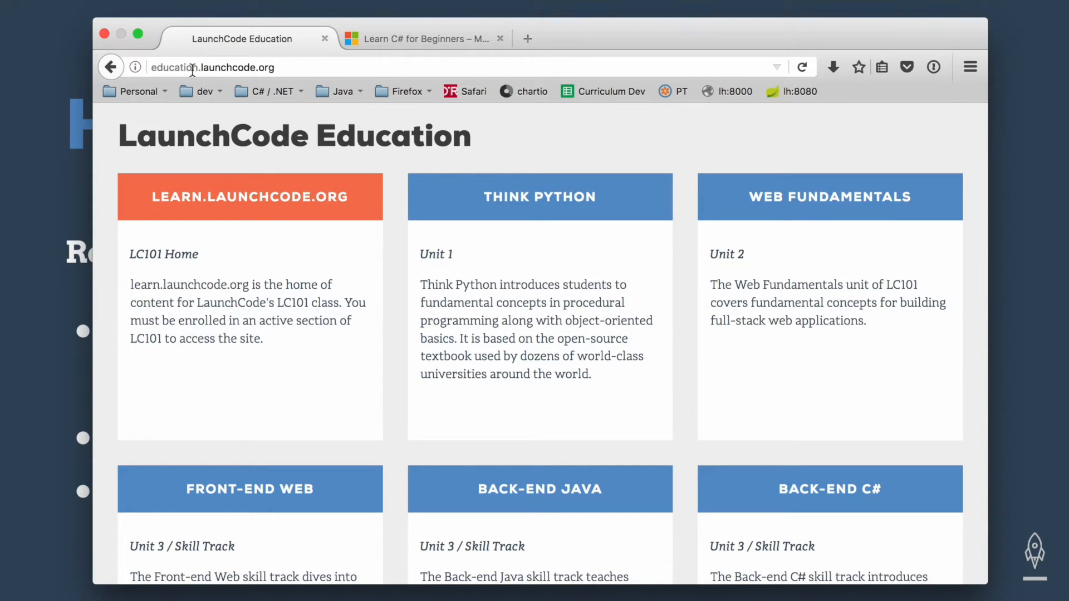
pyautogui.moveTo(736, 417)
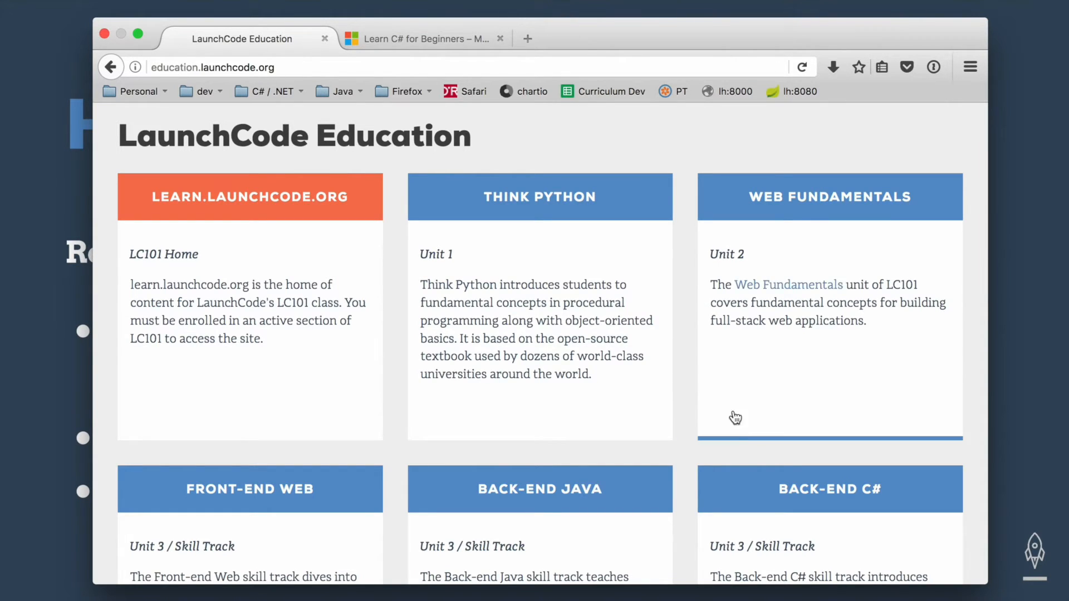
# Enter the Back-End C# skill track and go to its C# for Python Programmers lessons via the site menu.
pyautogui.scroll(-3)
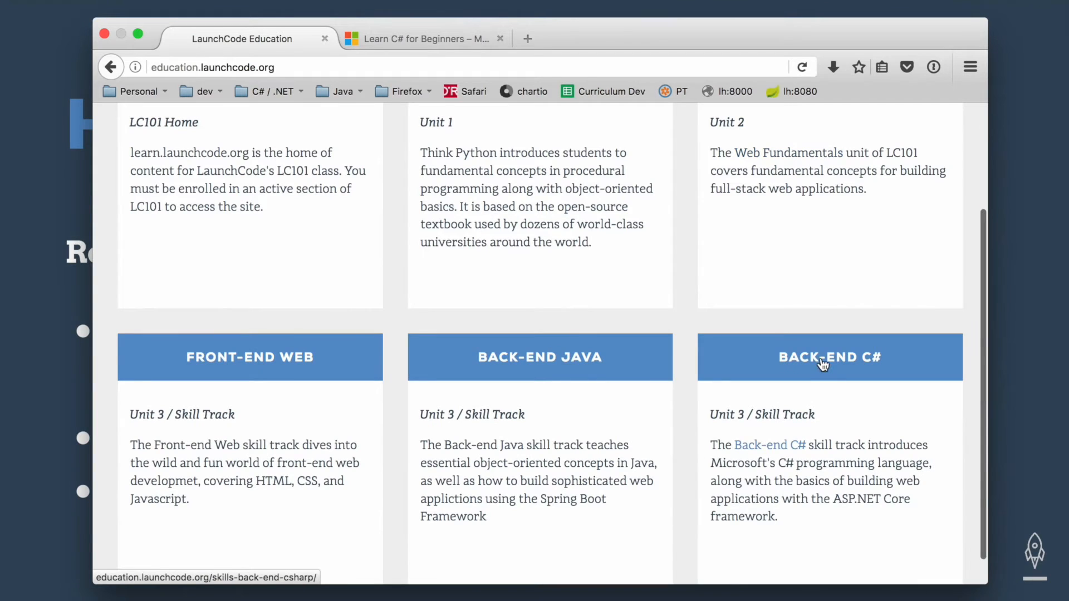
pyautogui.click(829, 357)
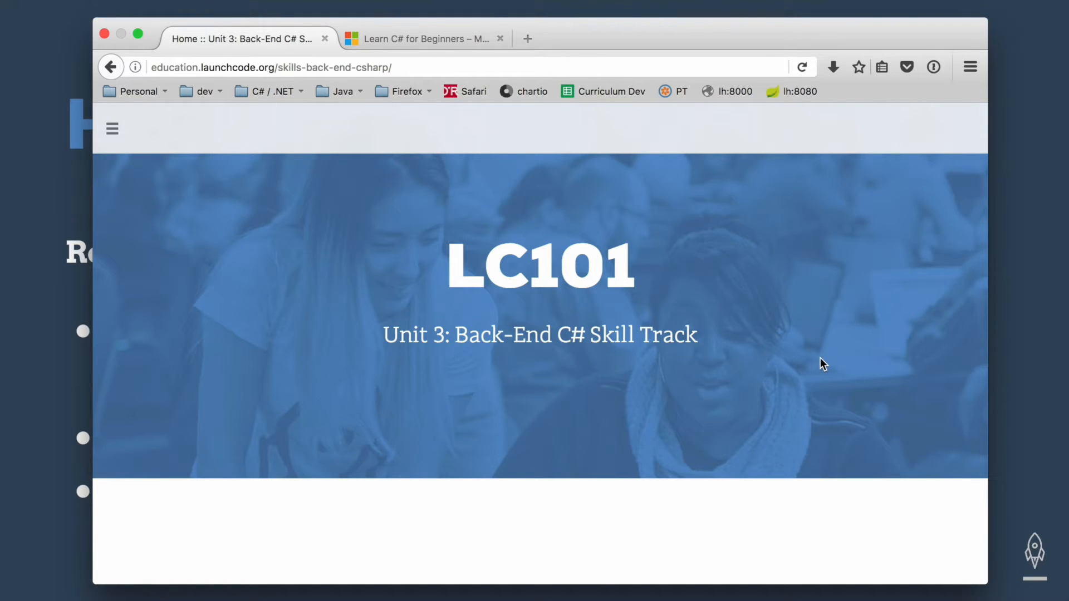
pyautogui.moveTo(818, 362)
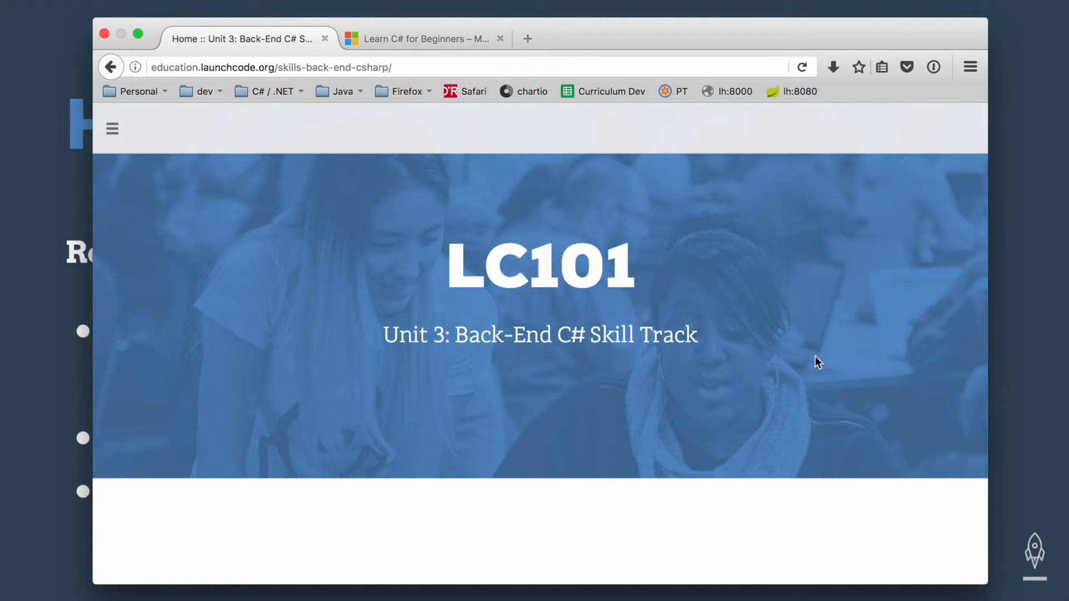
pyautogui.click(112, 129)
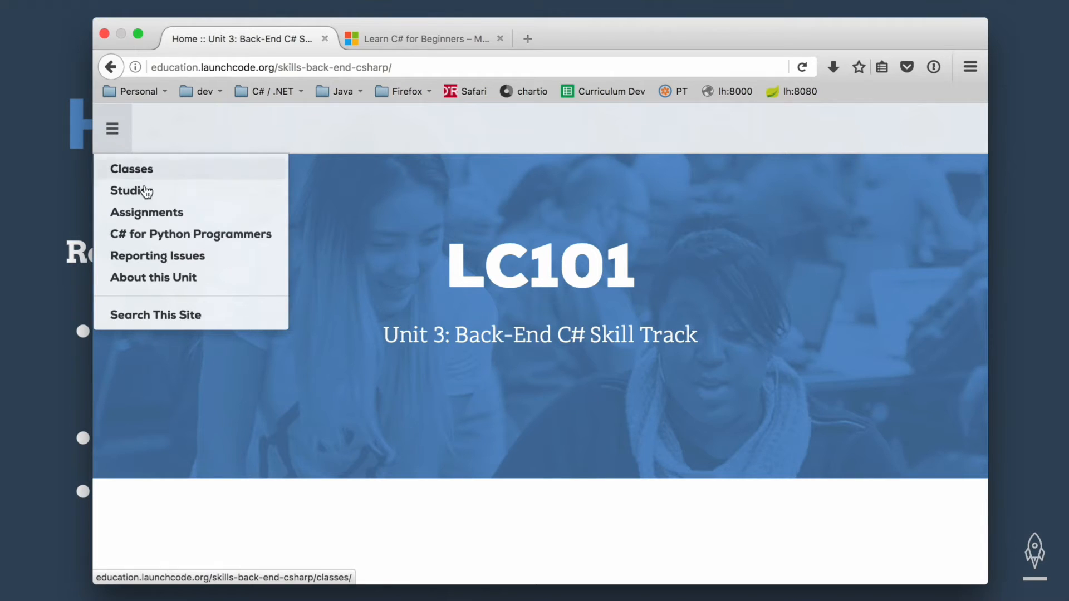
pyautogui.moveTo(159, 240)
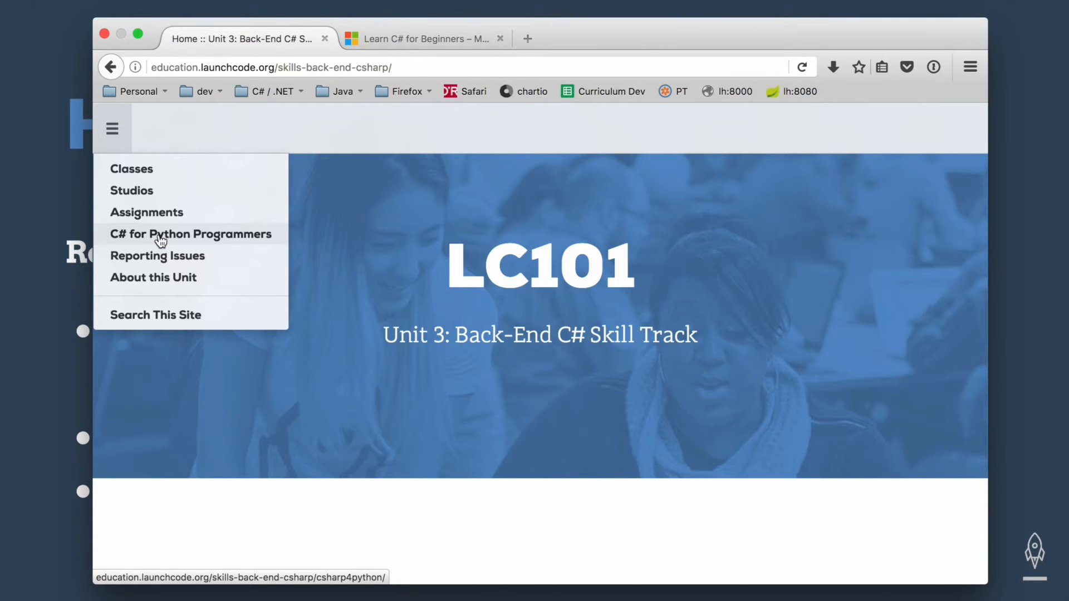
pyautogui.click(191, 234)
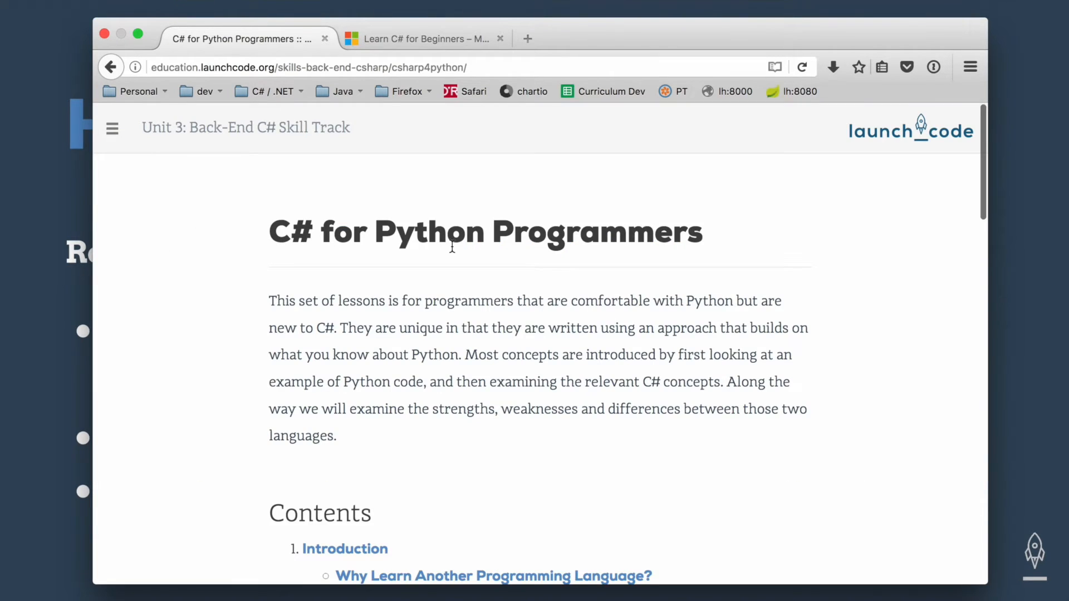
# Scroll through the lesson Contents list, then switch to the Microsoft Virtual Academy 'Learn C# for Beginners' course.
pyautogui.scroll(-3)
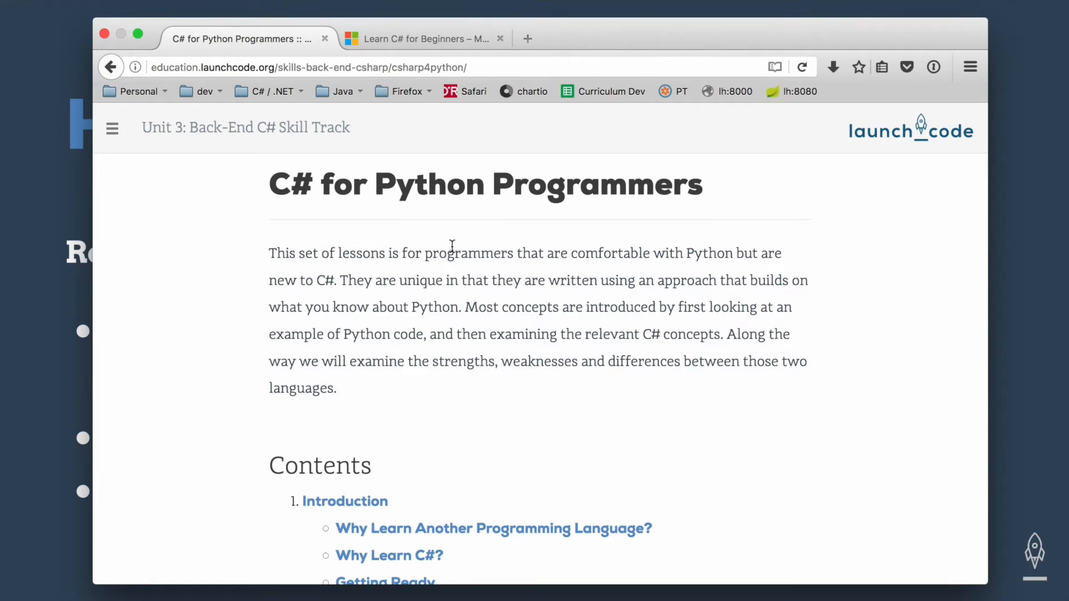
pyautogui.scroll(-3)
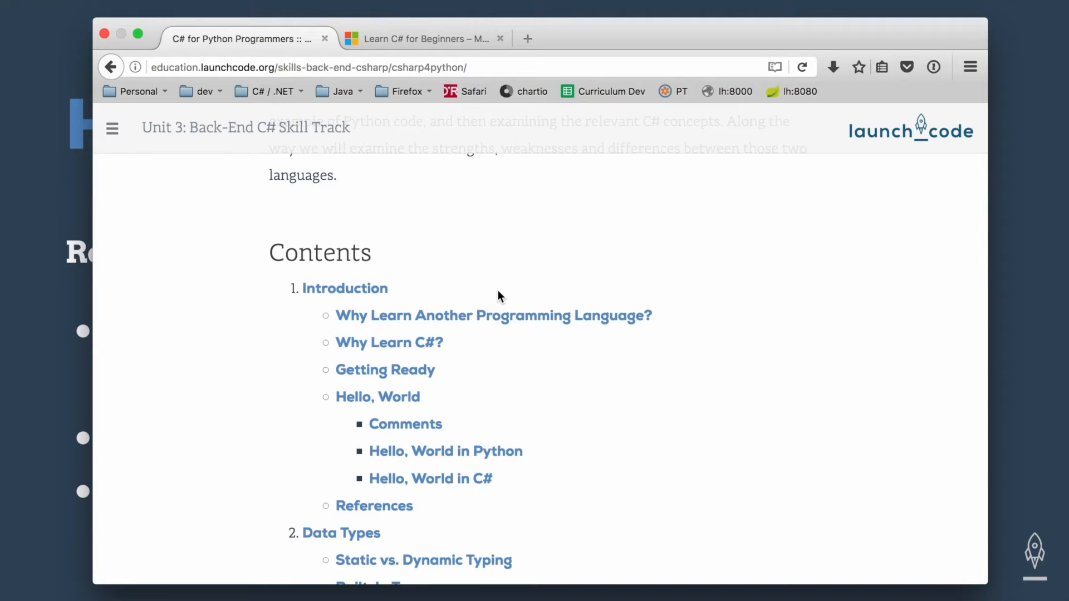
pyautogui.click(421, 38)
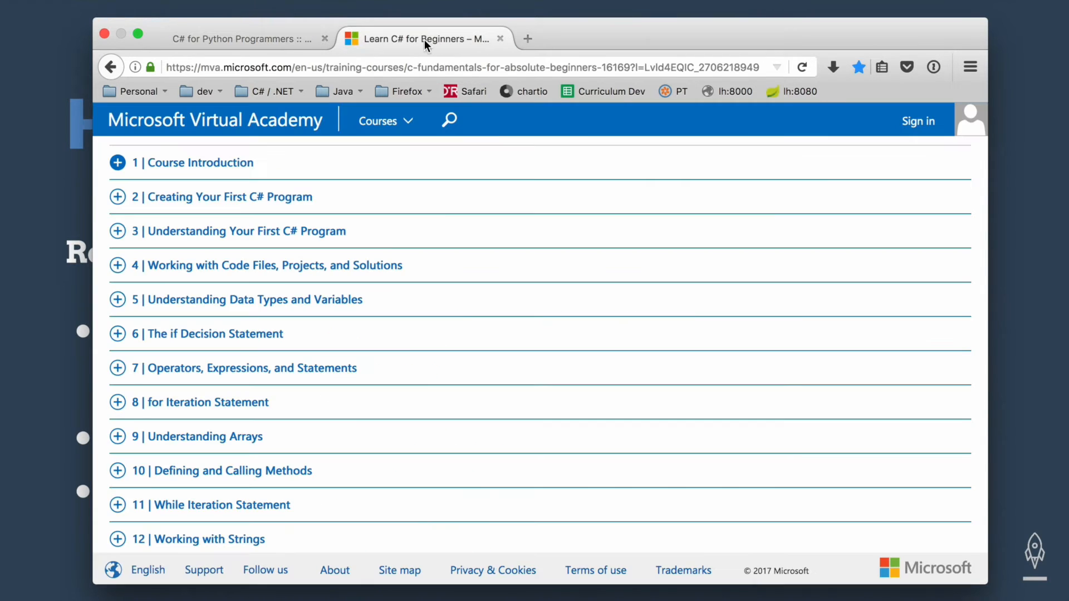
pyautogui.scroll(3)
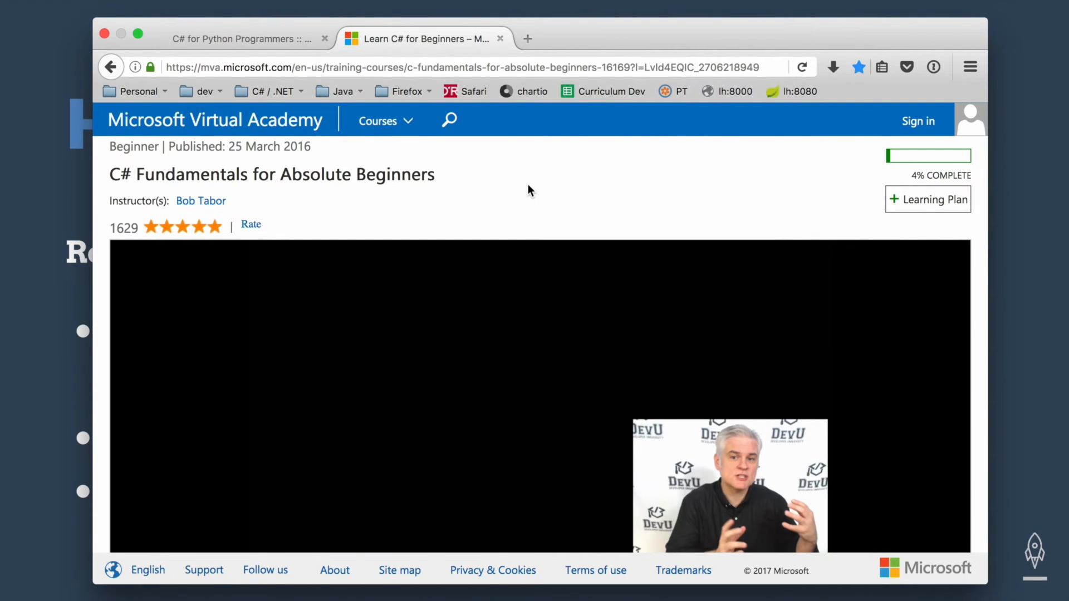
pyautogui.moveTo(424, 183)
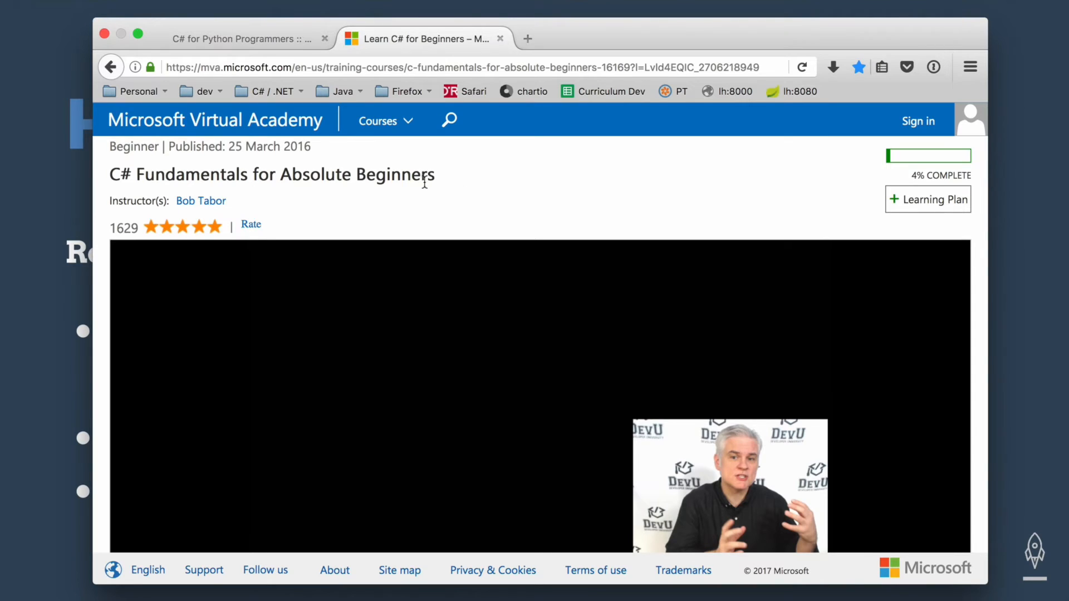
pyautogui.moveTo(103, 224)
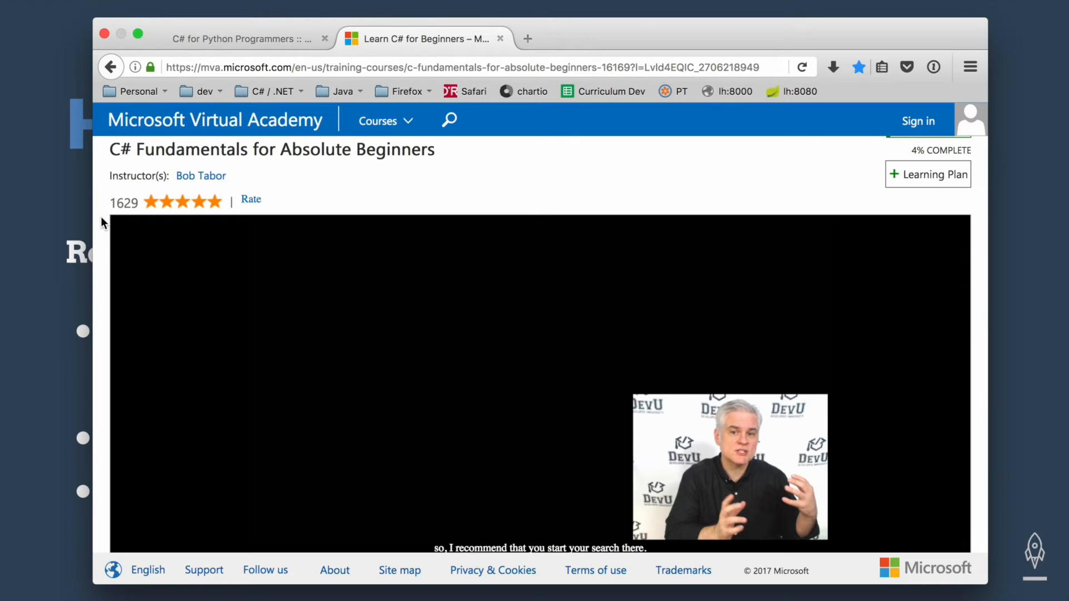
pyautogui.scroll(-3)
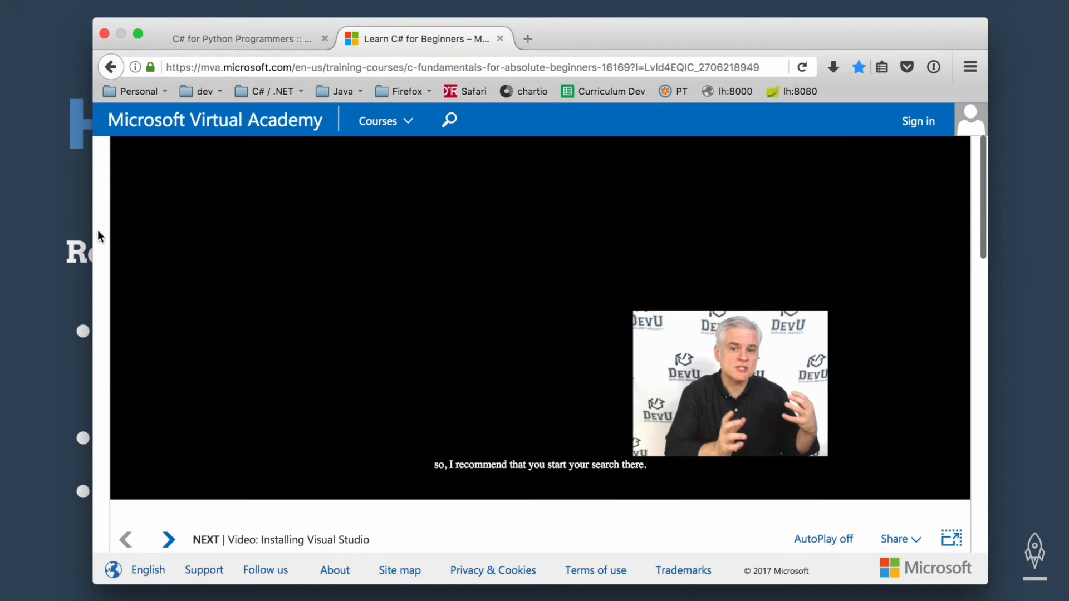
pyautogui.scroll(-3)
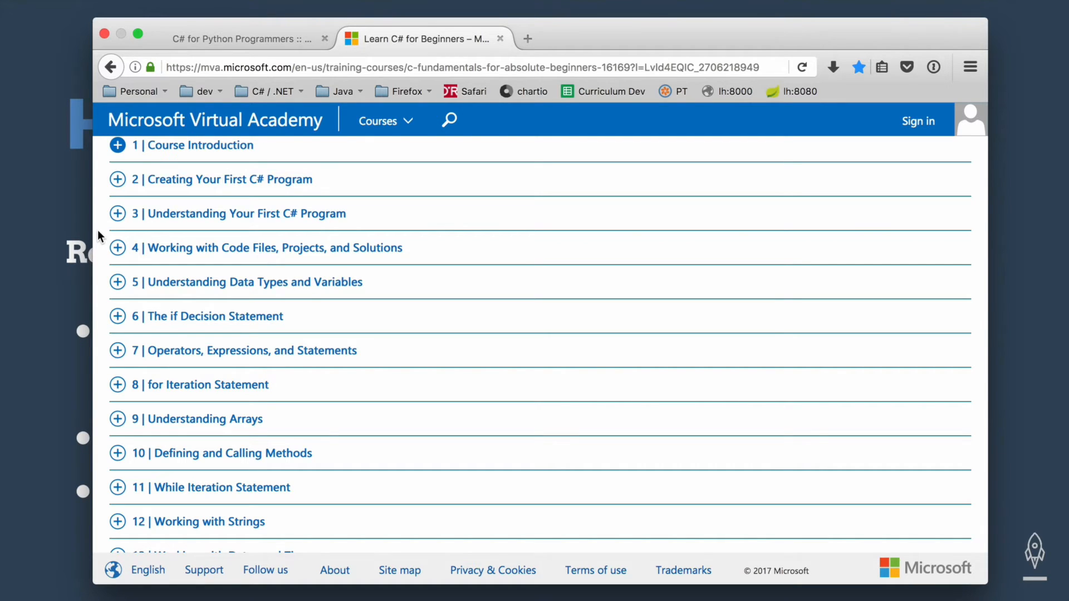
pyautogui.scroll(-3)
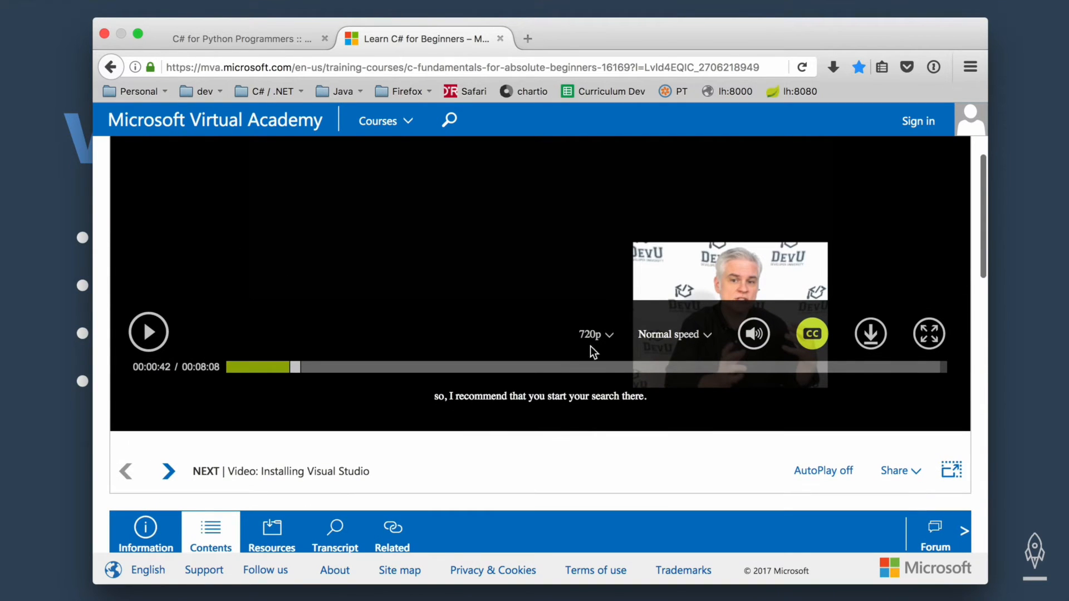
pyautogui.click(673, 334)
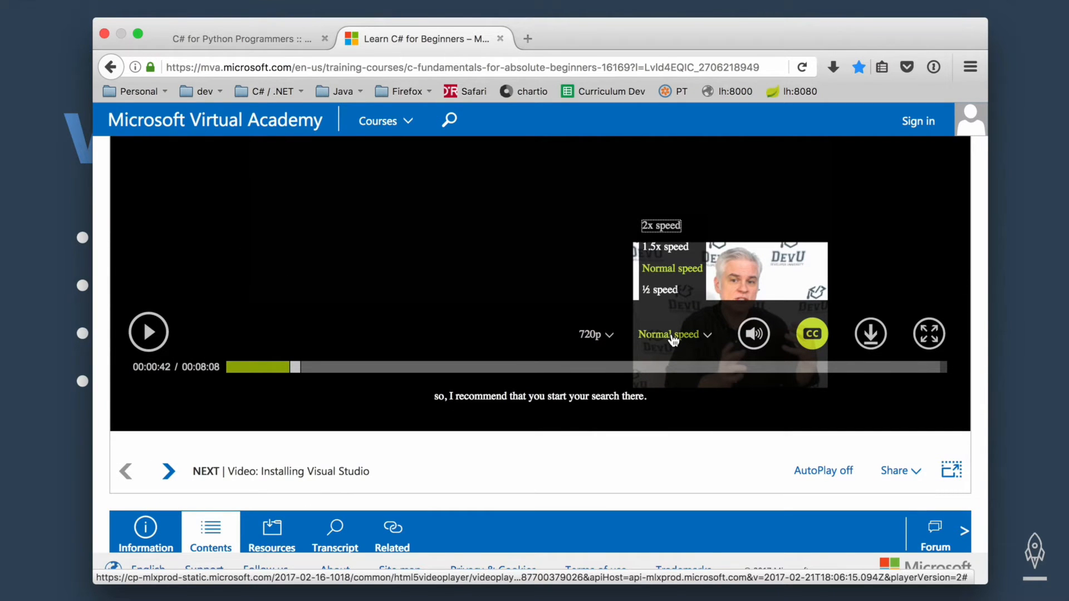
pyautogui.moveTo(665, 254)
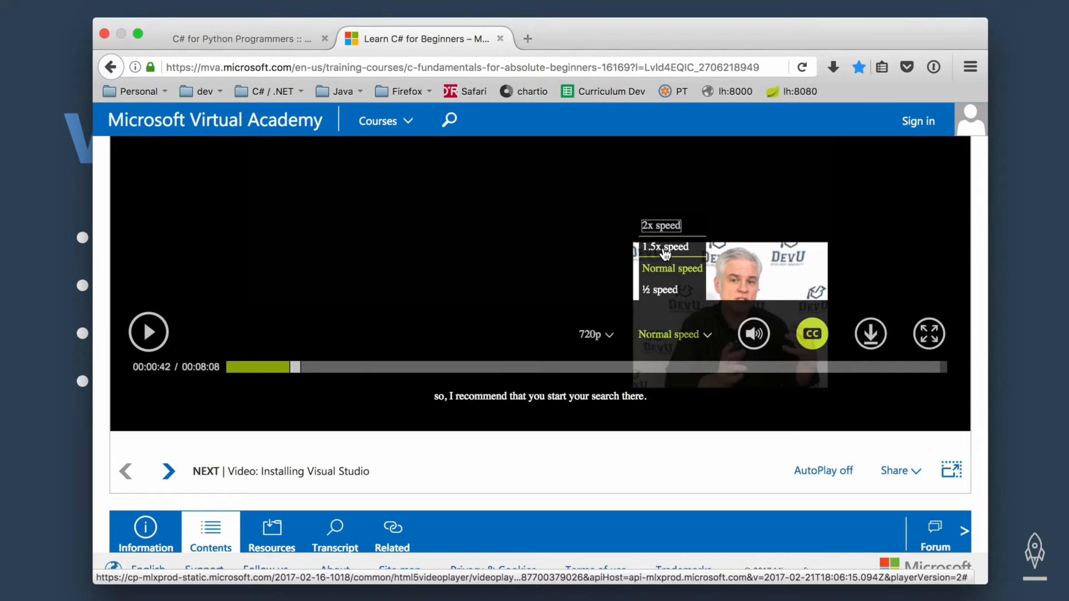
pyautogui.moveTo(662, 232)
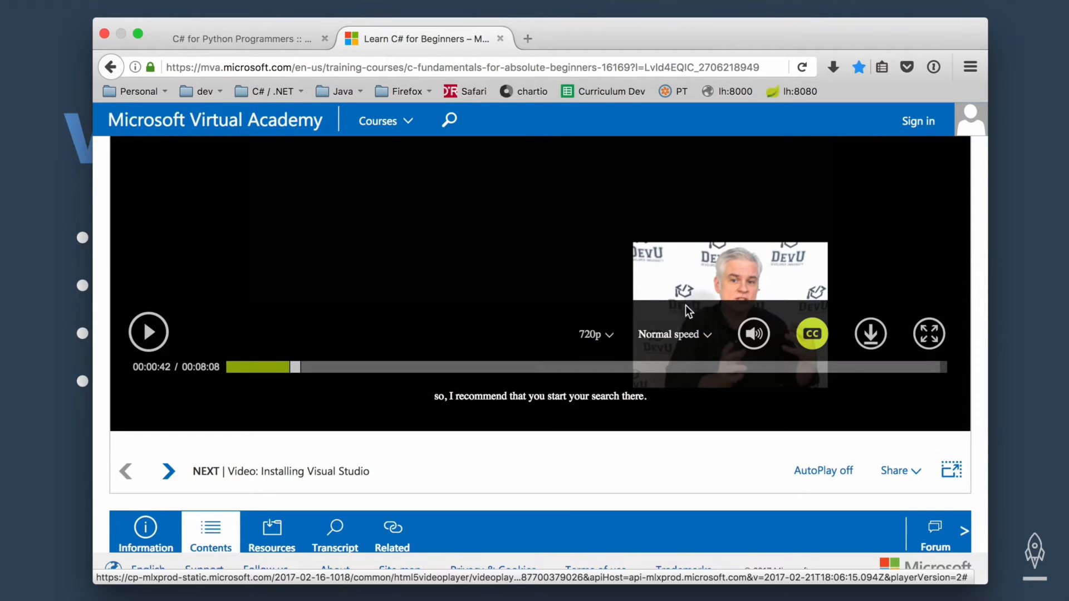
pyautogui.click(672, 334)
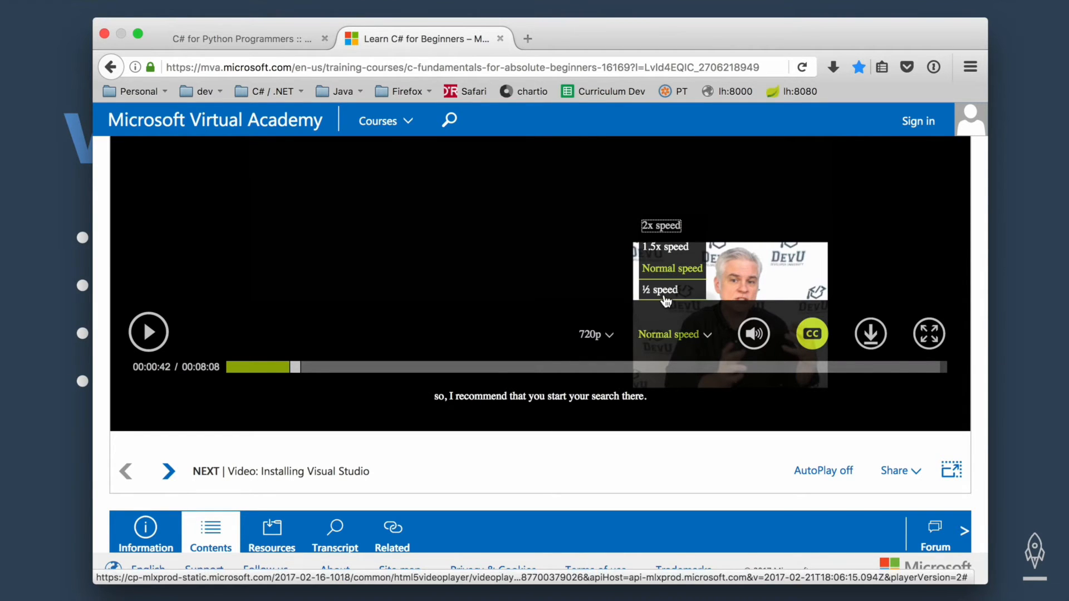
pyautogui.click(671, 268)
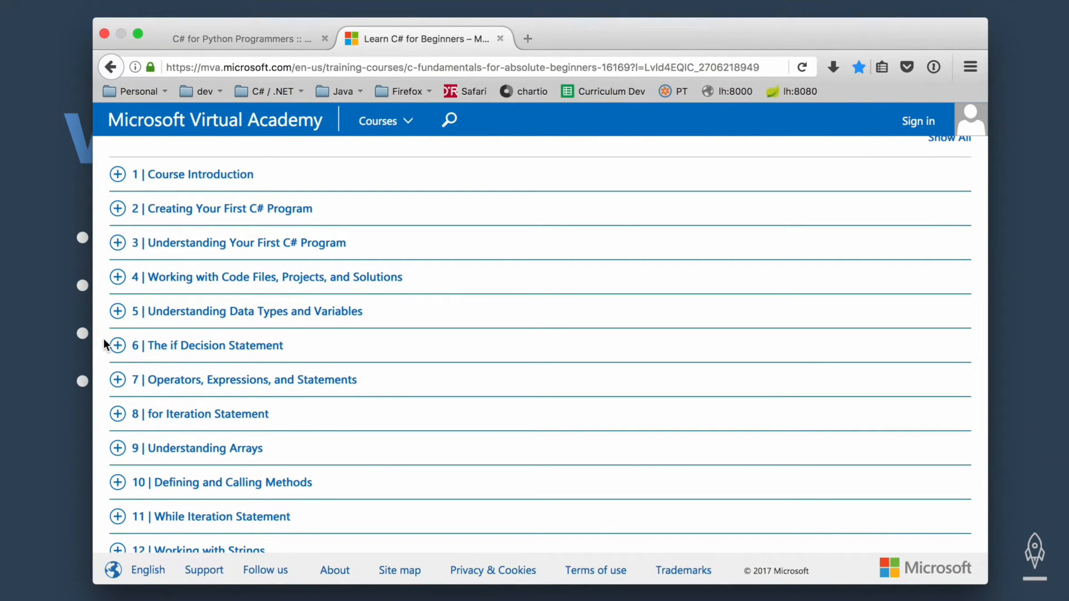
pyautogui.moveTo(117, 345)
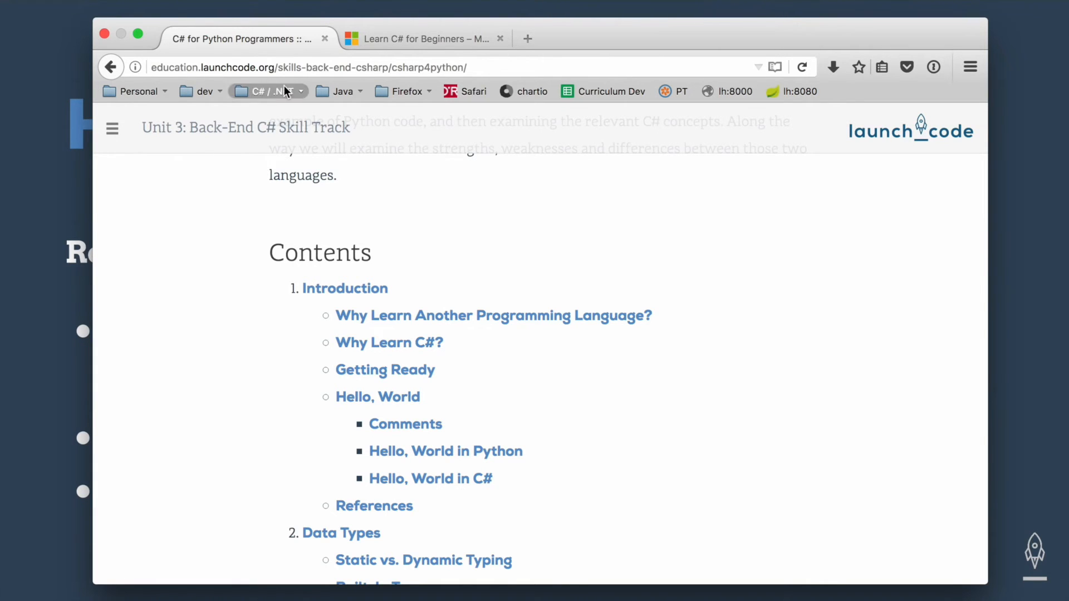
# Go to the Classes schedule from the site menu and open Class 1's Prep Work page.
pyautogui.click(112, 128)
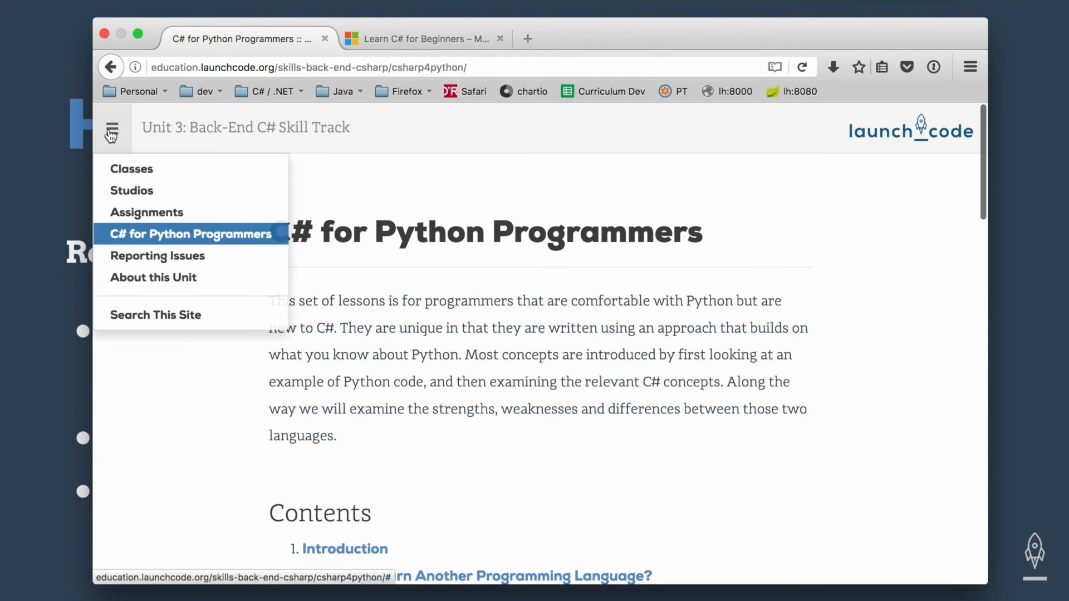
pyautogui.click(131, 168)
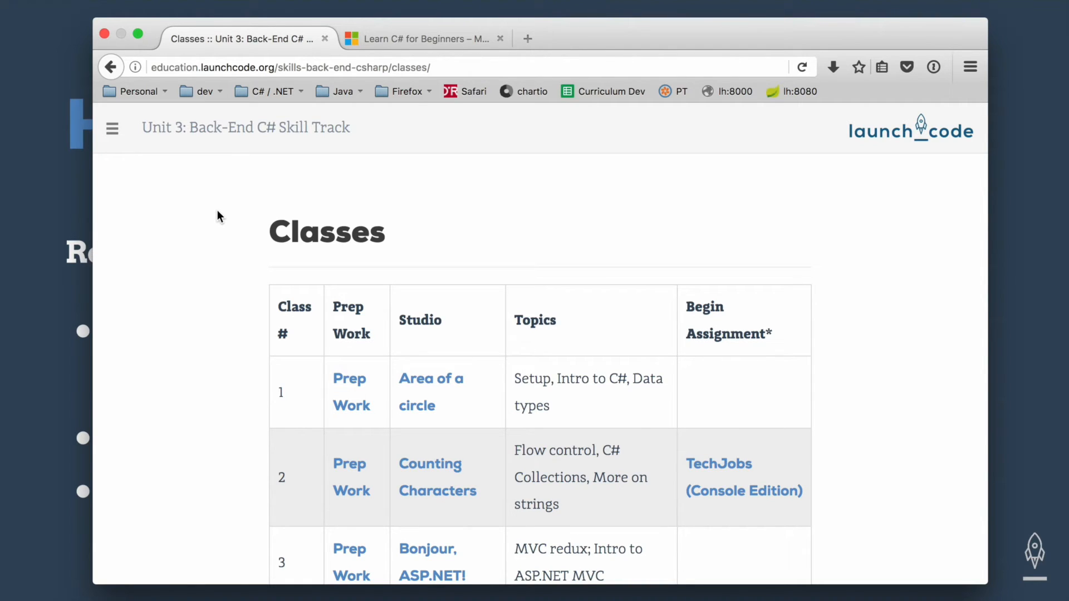
pyautogui.moveTo(349, 379)
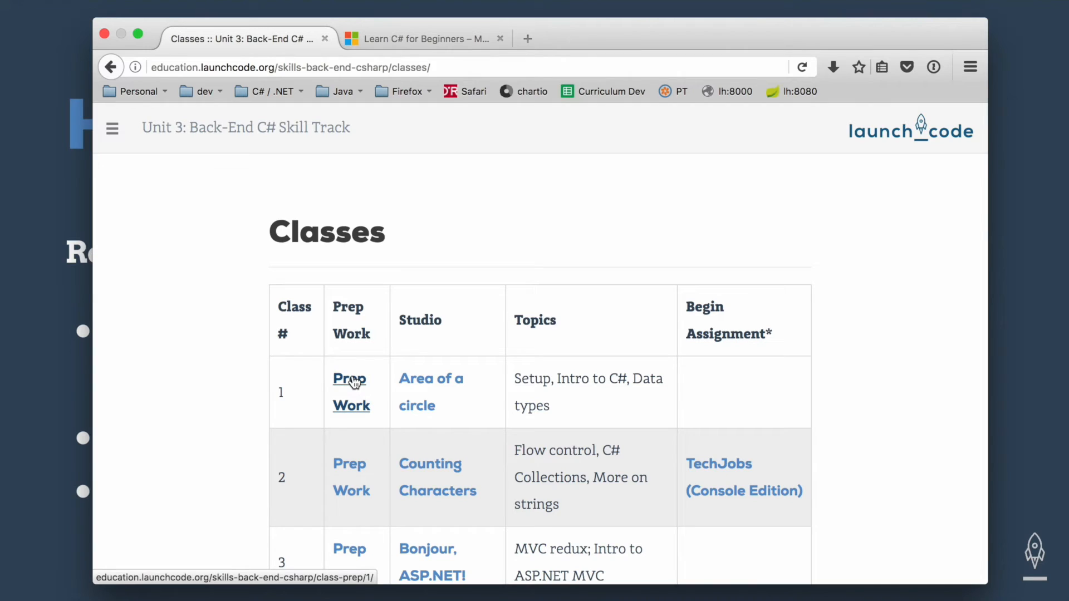
pyautogui.click(349, 379)
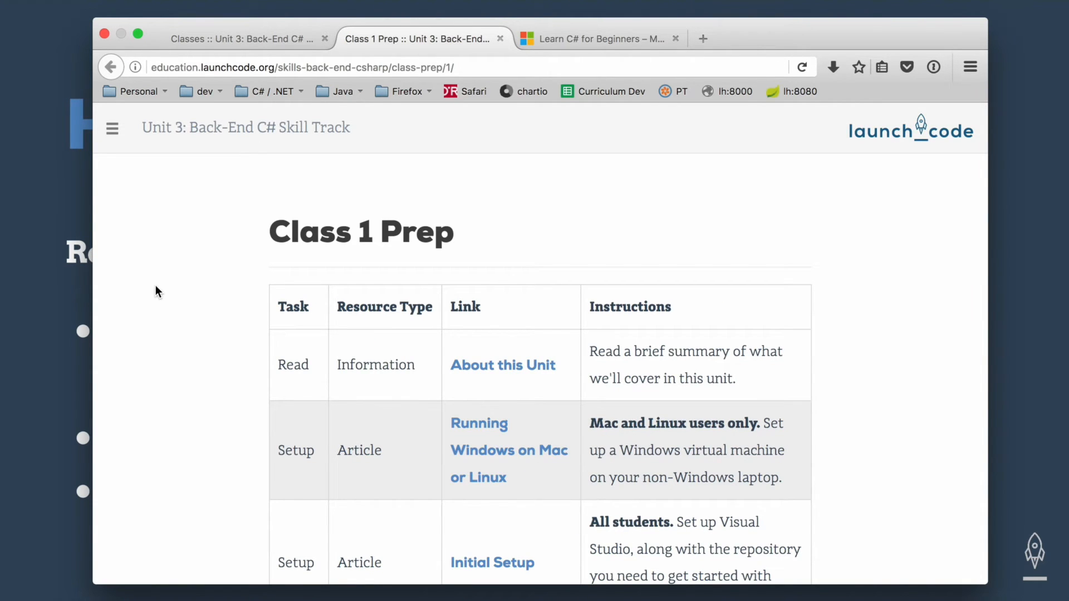
pyautogui.scroll(-3)
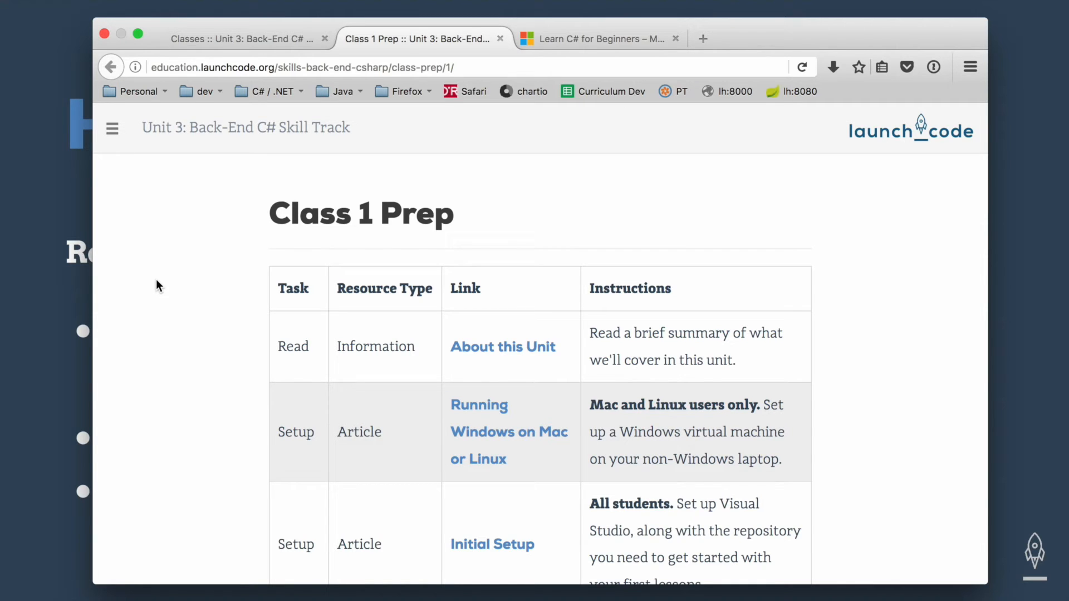
pyautogui.scroll(-3)
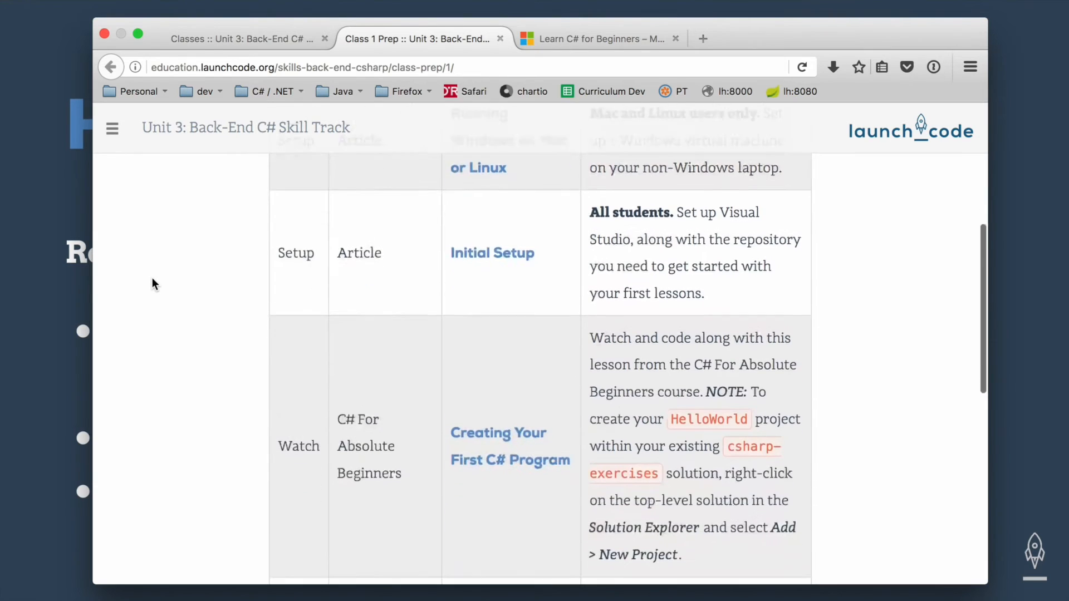
pyautogui.scroll(-3)
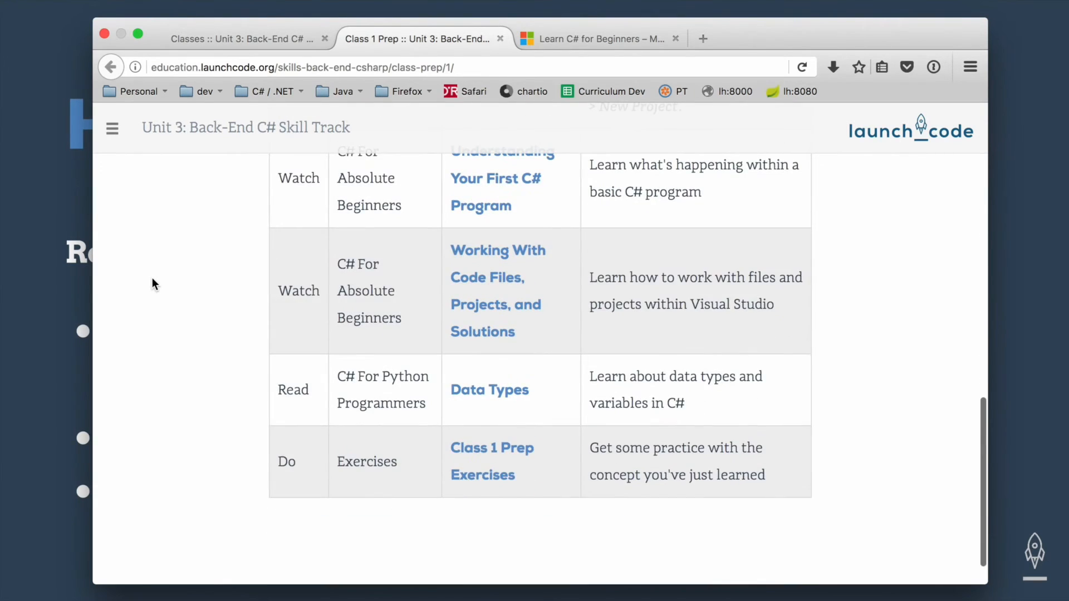
pyautogui.moveTo(491, 448)
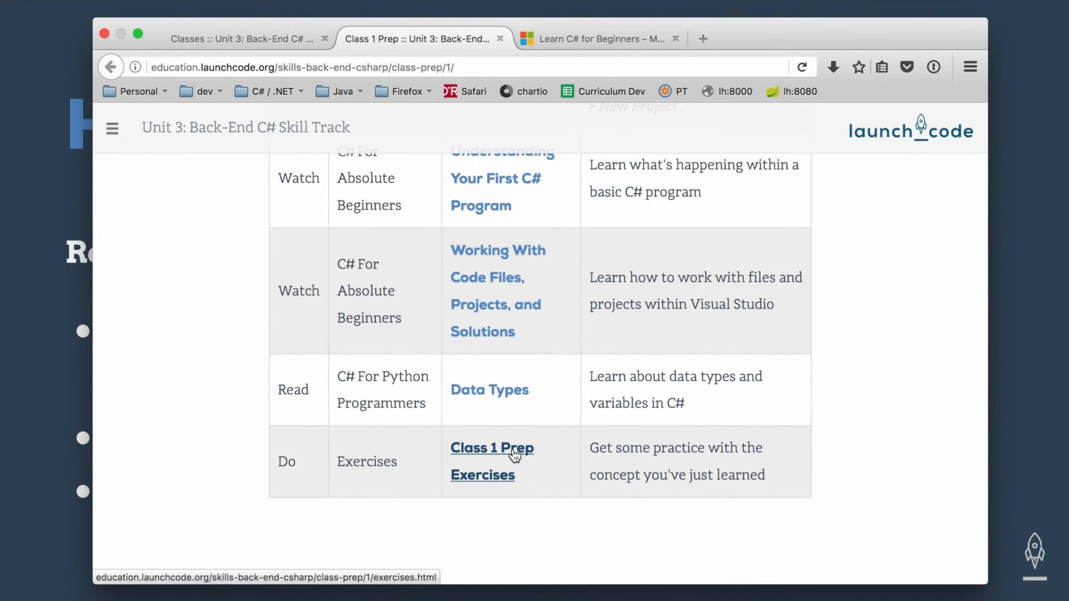
pyautogui.click(491, 447)
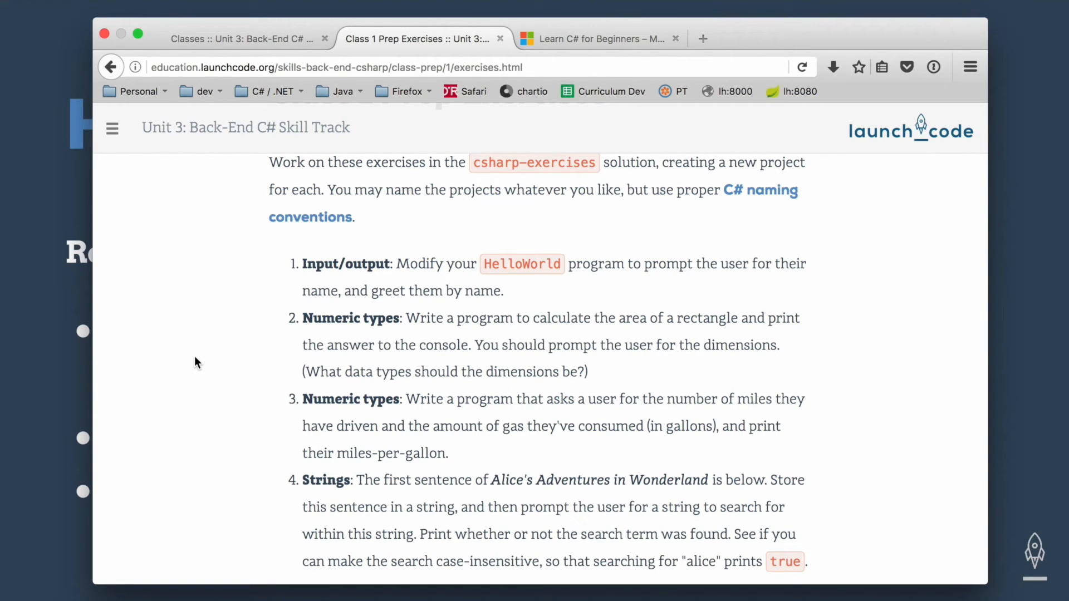
pyautogui.moveTo(135, 122)
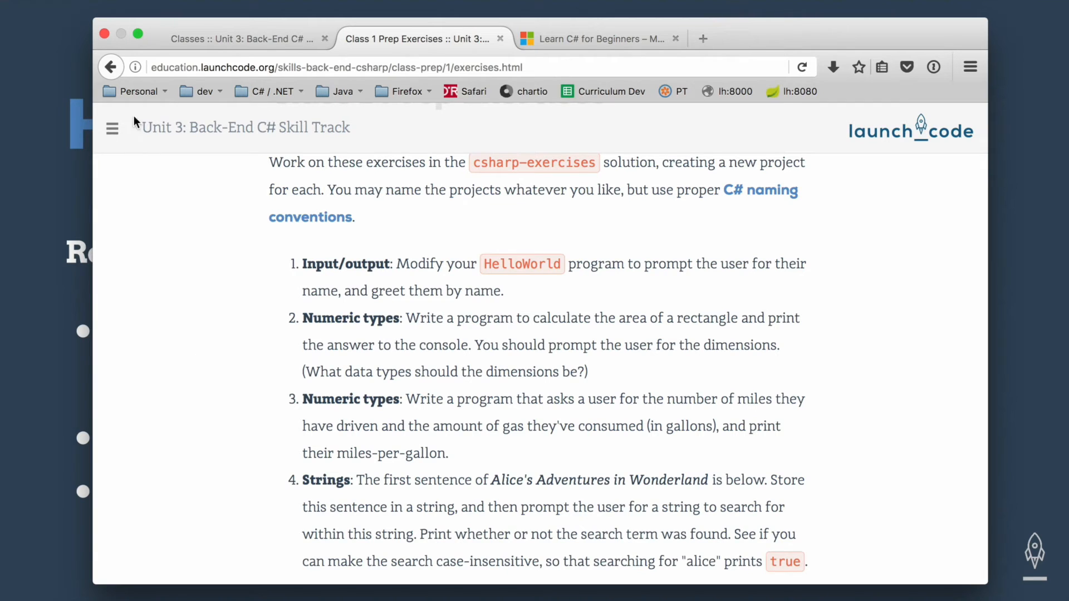
pyautogui.click(133, 66)
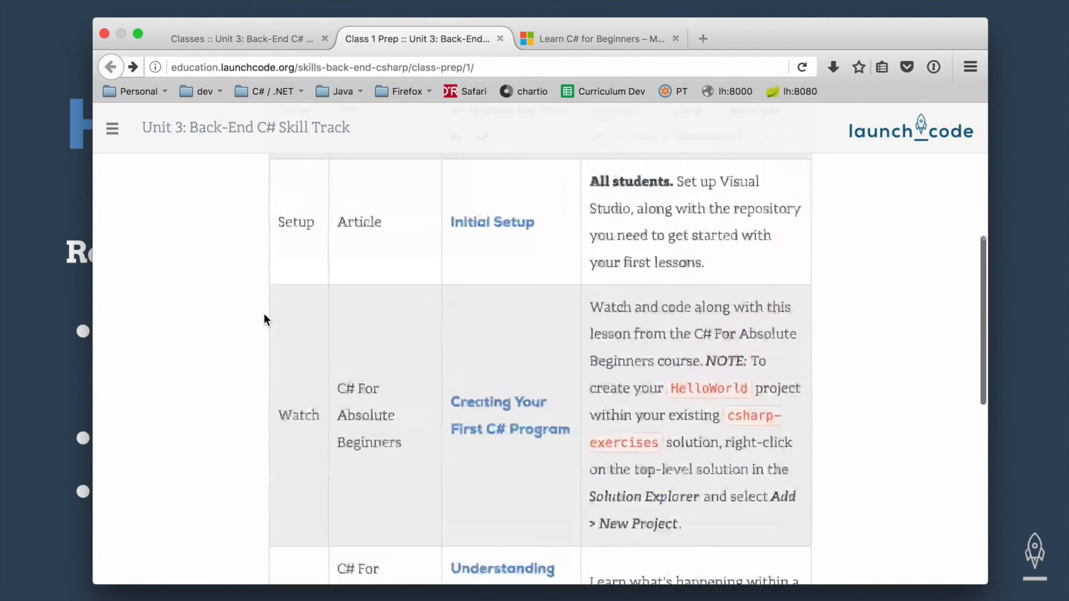
pyautogui.scroll(3)
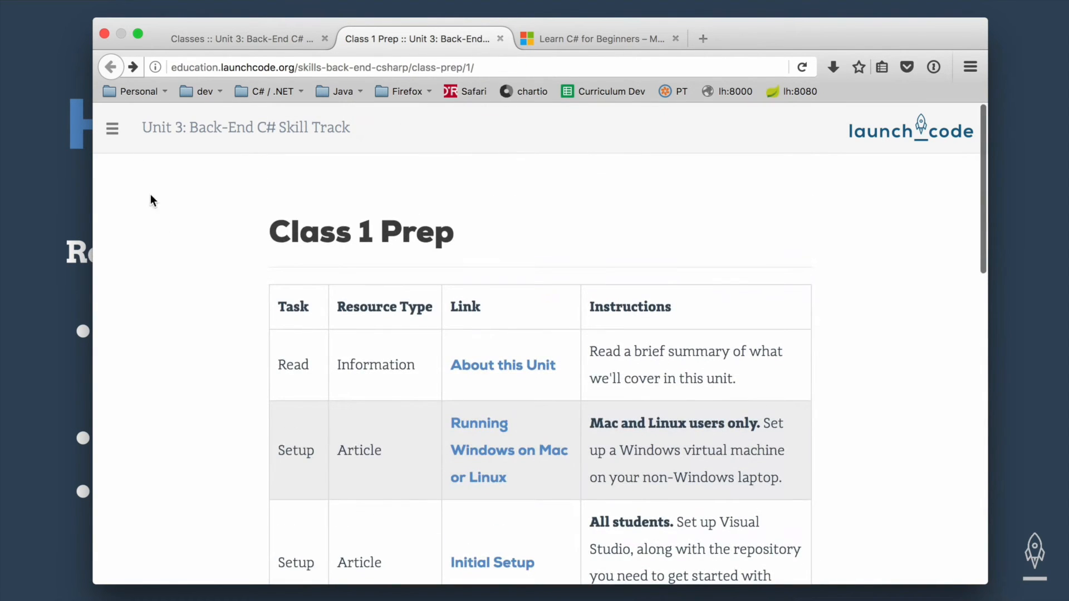
# Return to the Classes schedule and read through the class 2 Counting Characters studio page.
pyautogui.click(245, 38)
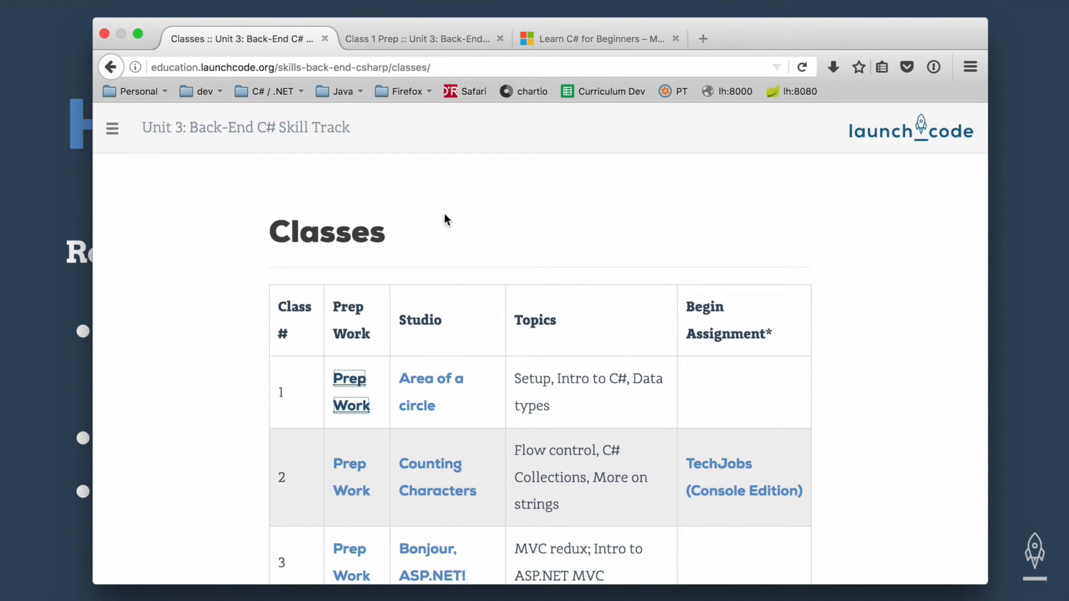
pyautogui.moveTo(430, 463)
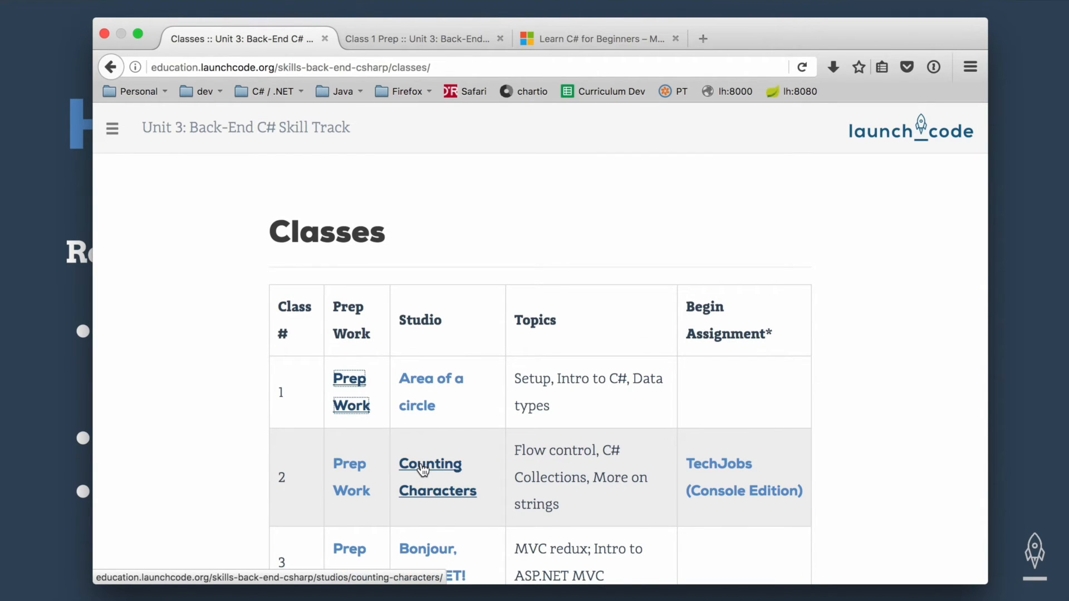
pyautogui.click(430, 478)
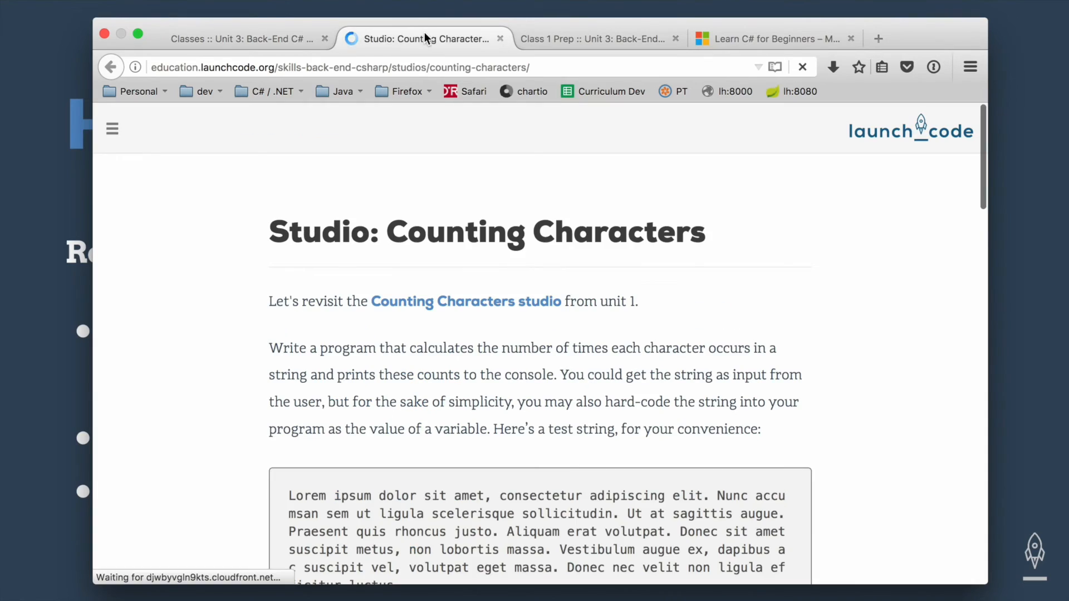
pyautogui.scroll(-3)
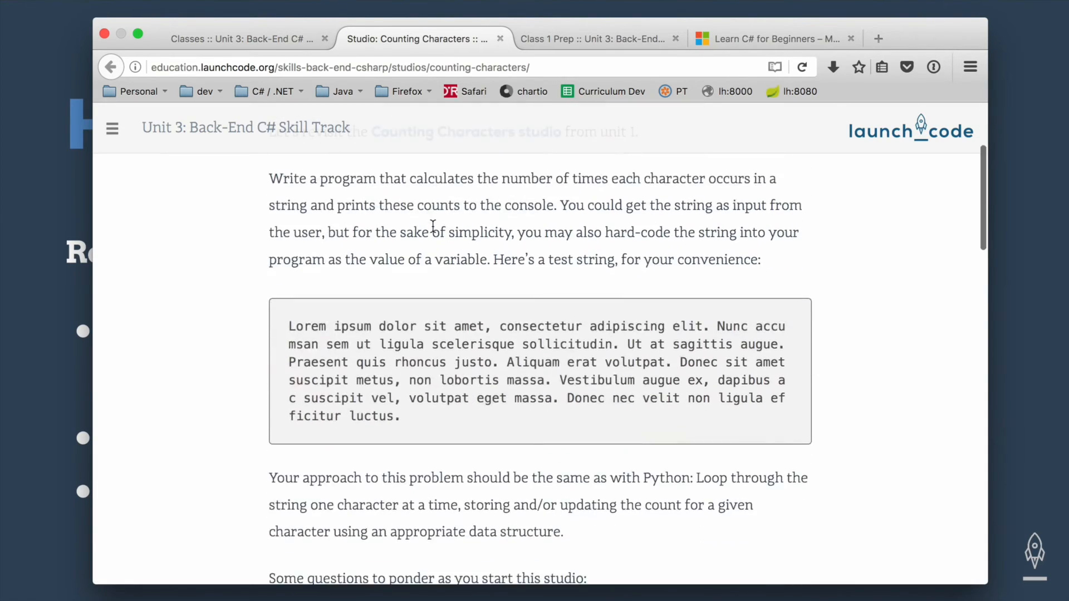
pyautogui.scroll(-3)
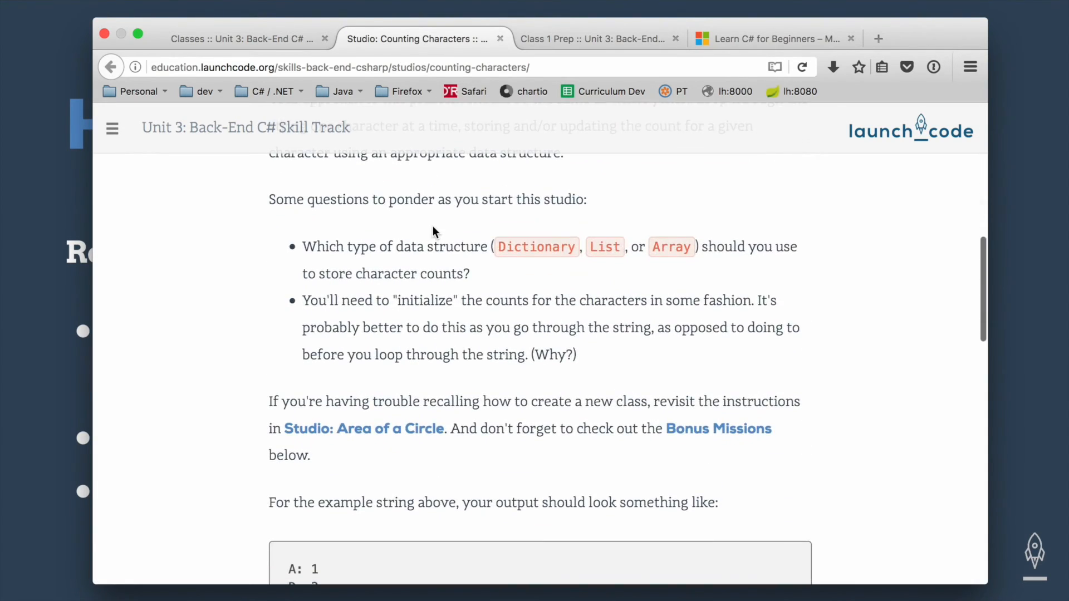
pyautogui.scroll(3)
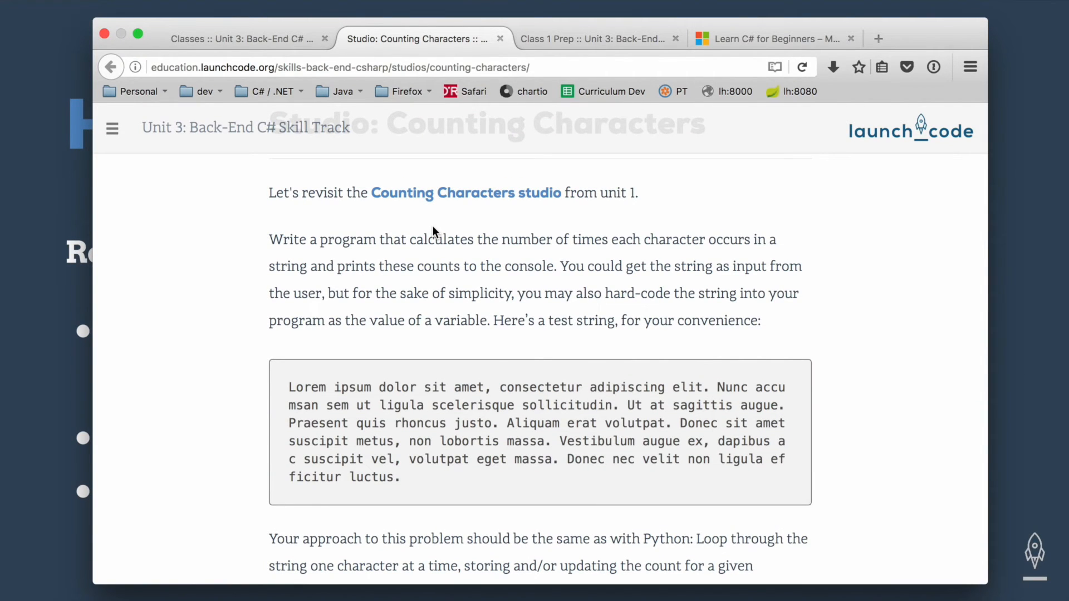
pyautogui.scroll(-3)
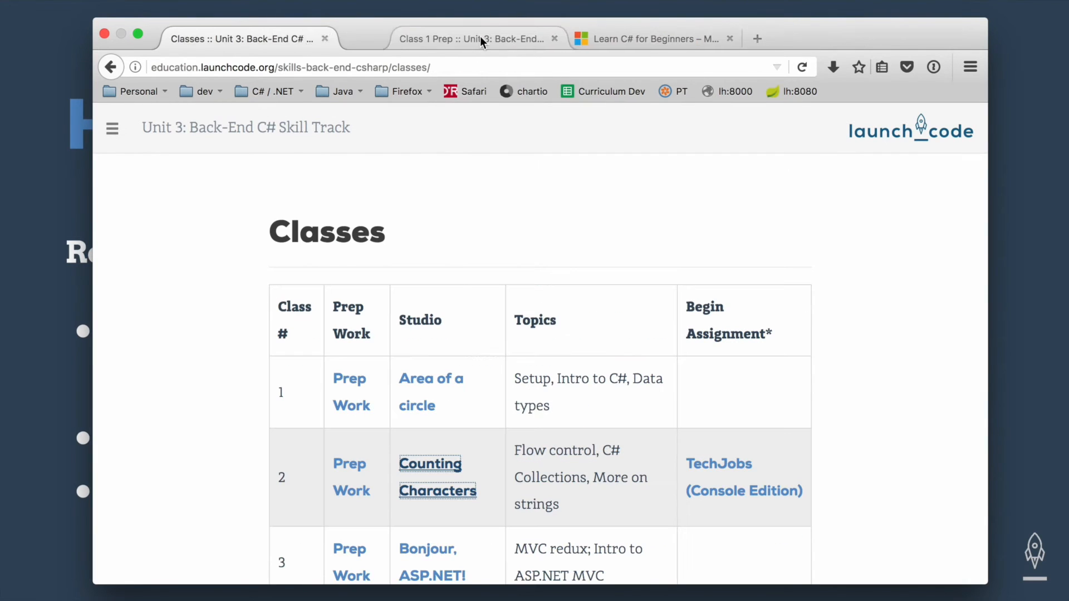
# Open the hamburger navigation list over the Classes schedule.
pyautogui.scroll(-3)
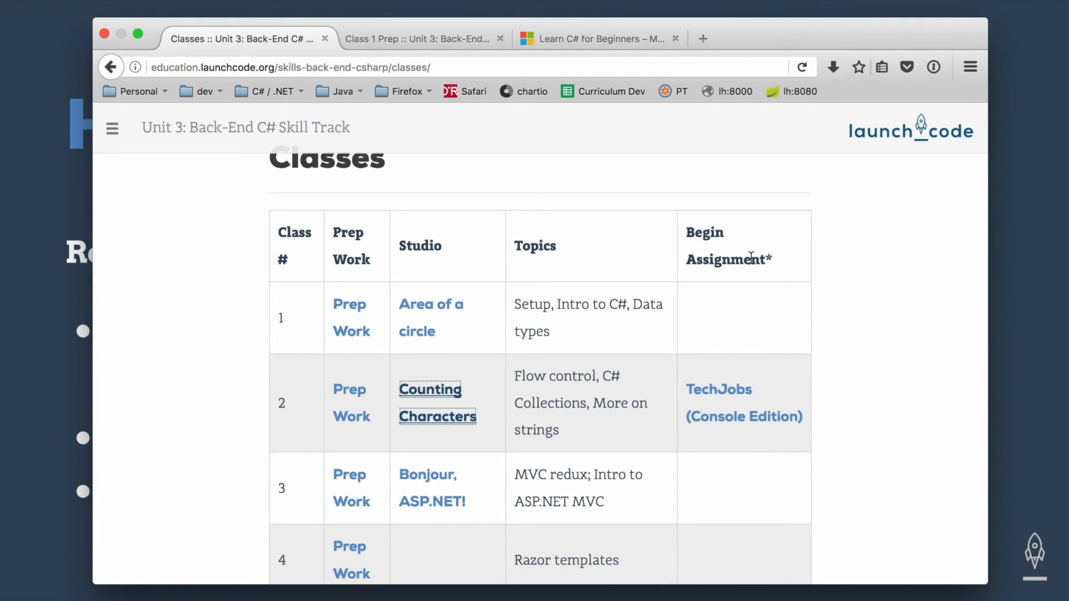
pyautogui.moveTo(541, 279)
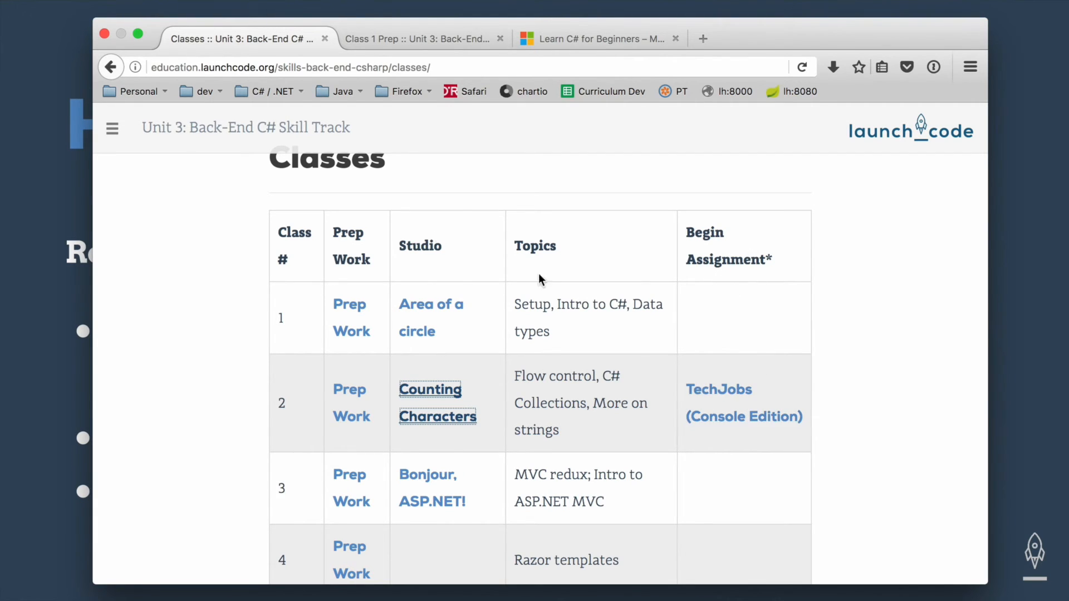
pyautogui.click(111, 127)
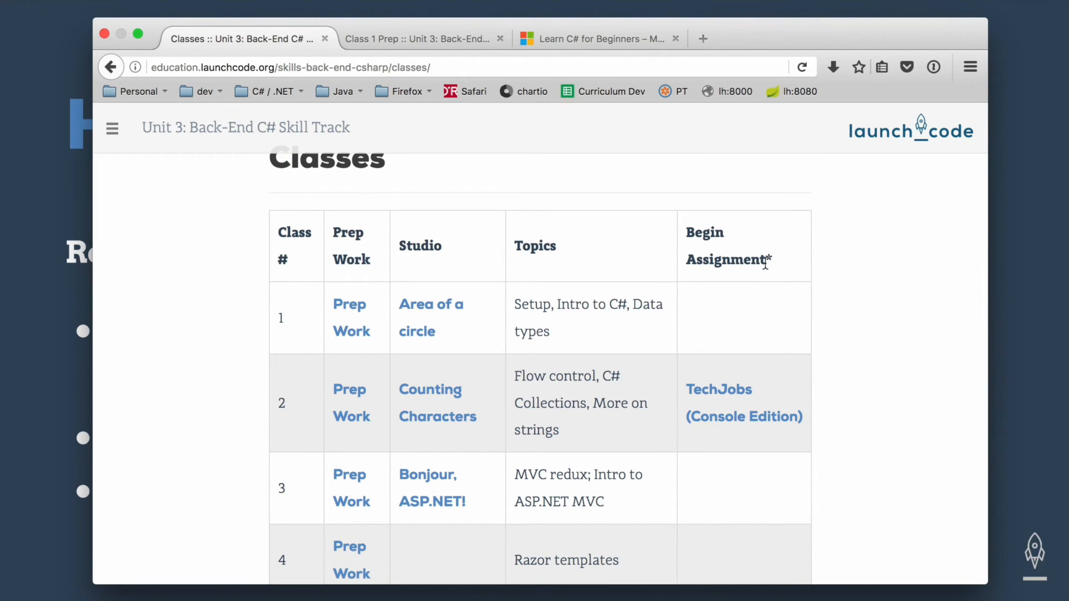
pyautogui.moveTo(762, 340)
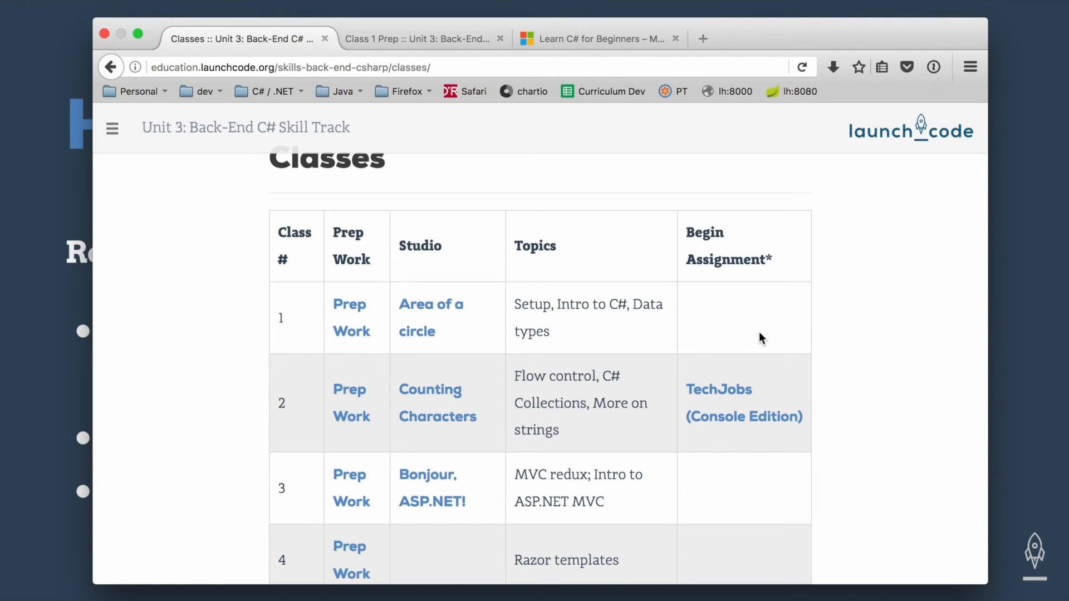
pyautogui.moveTo(719, 390)
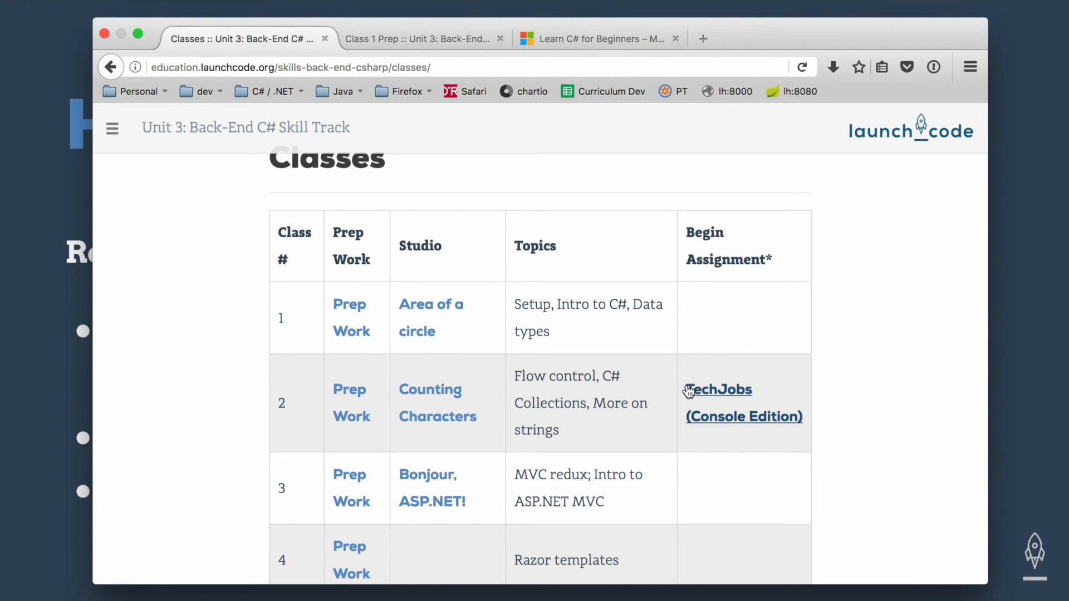
pyautogui.moveTo(719, 390)
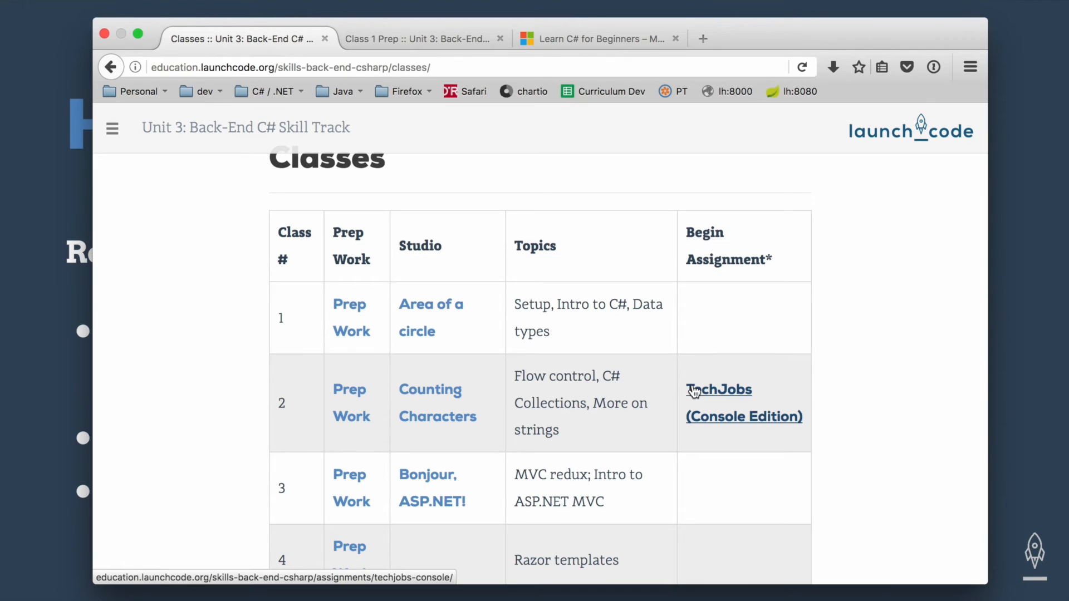
pyautogui.moveTo(695, 392)
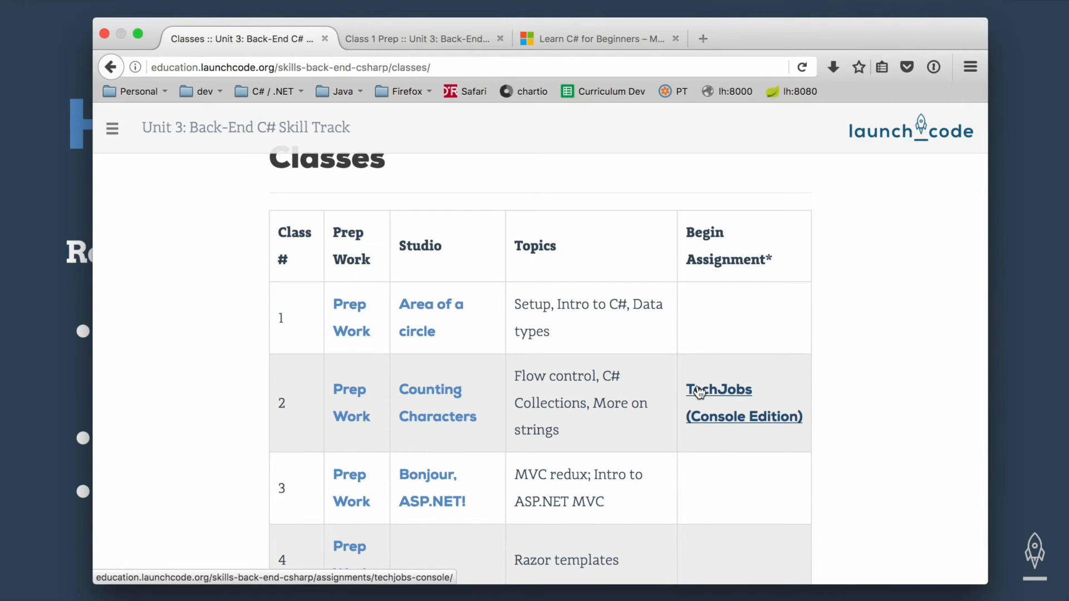
pyautogui.moveTo(438, 403)
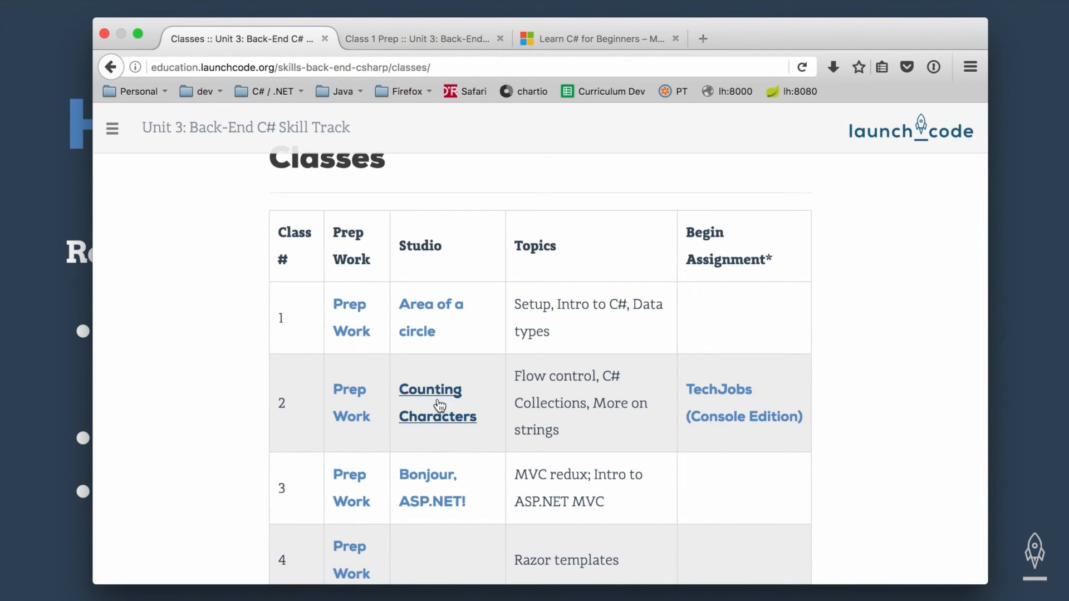
pyautogui.moveTo(400, 398)
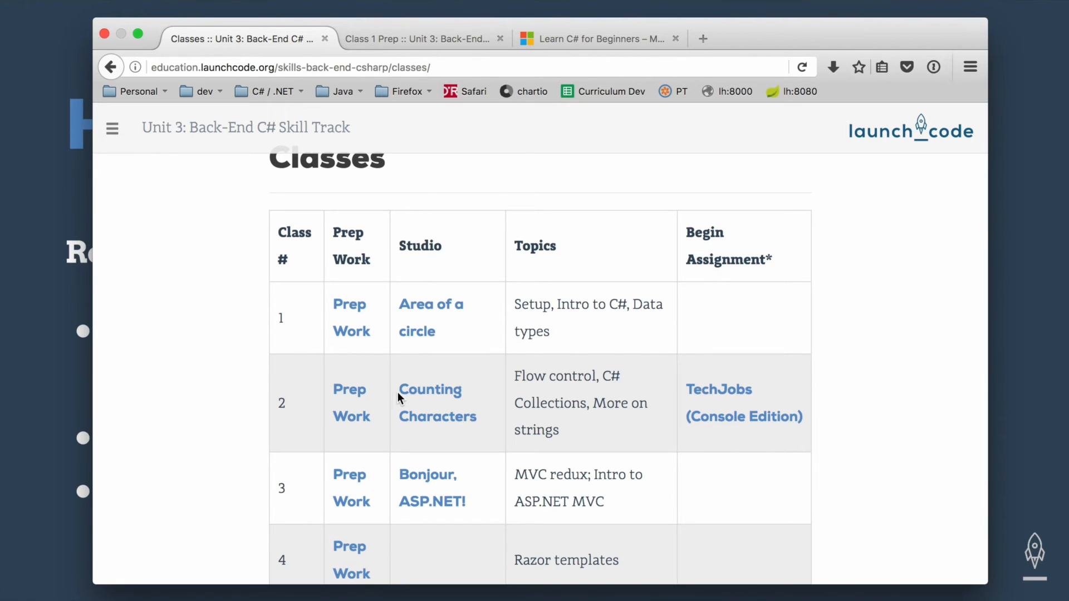
pyautogui.moveTo(800, 346)
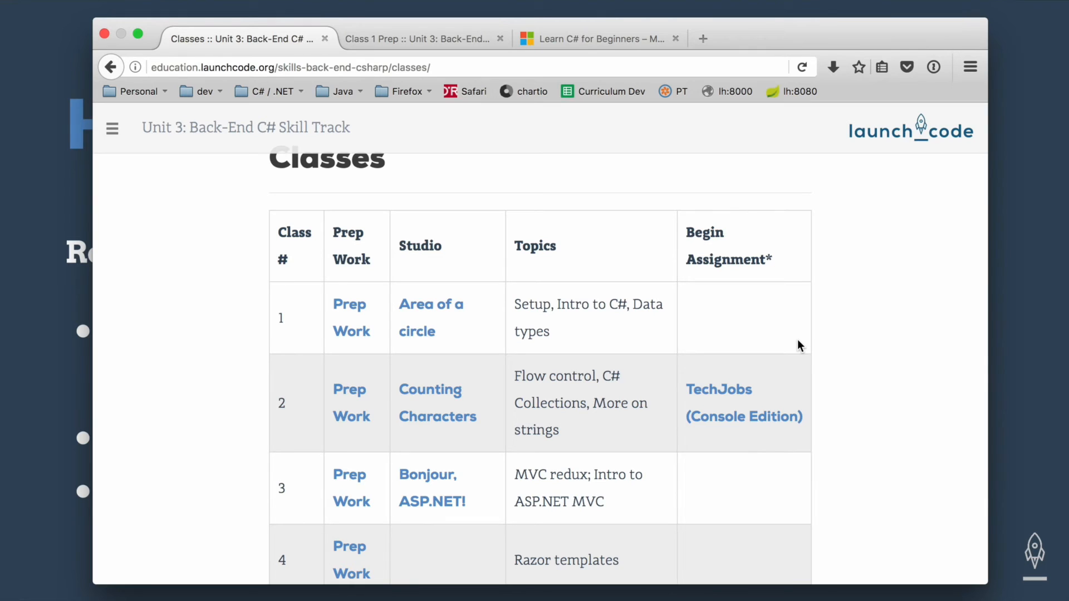
pyautogui.moveTo(720, 390)
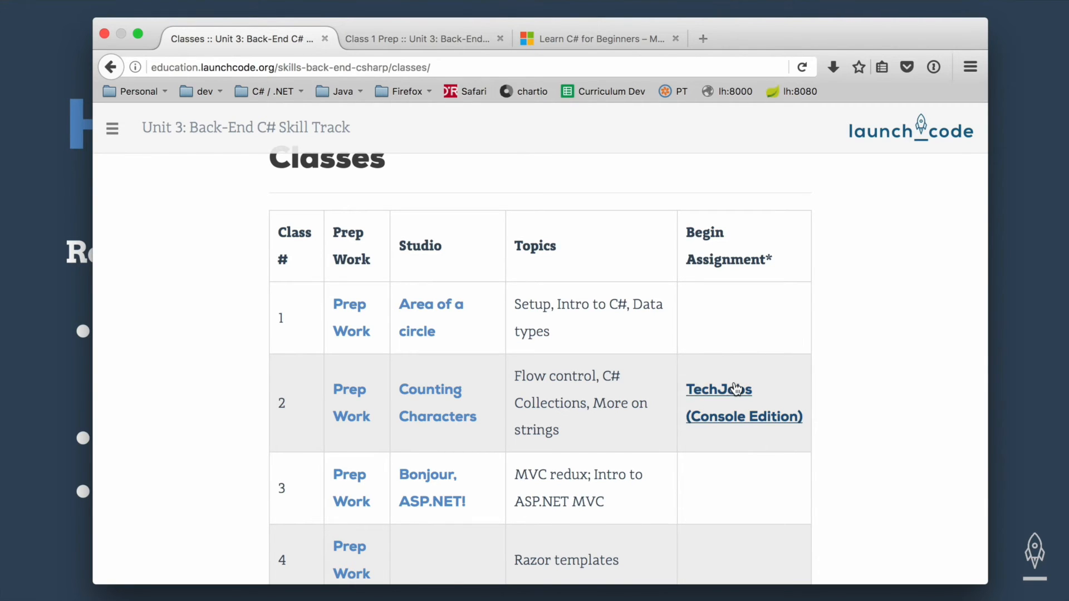
pyautogui.click(111, 128)
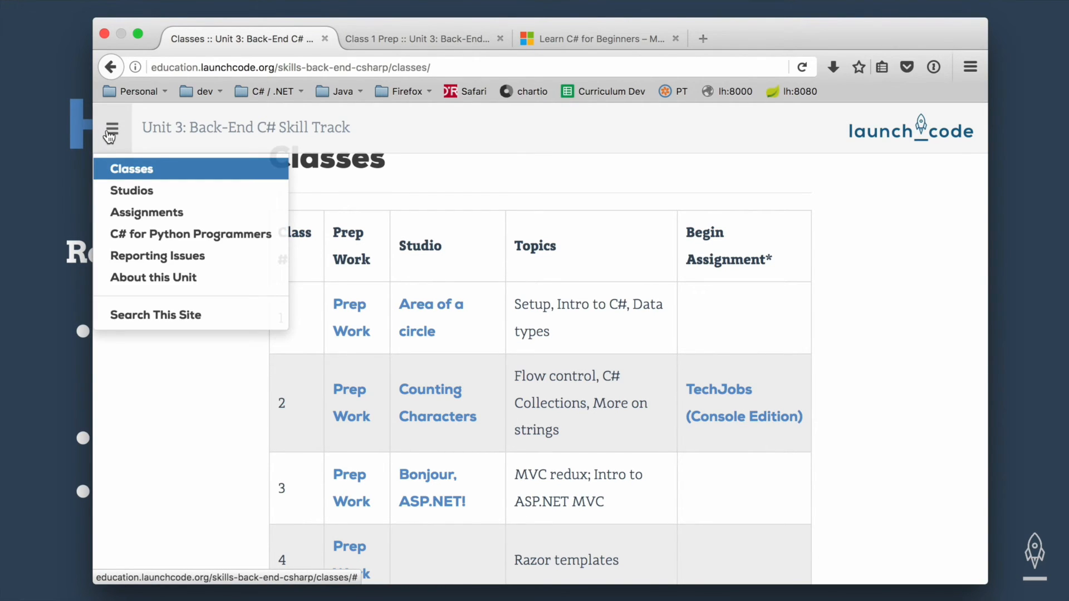
# Browse the Assignments page, reach the TechJobs (Console Edition) assignment, and reopen the site's section list.
pyautogui.click(147, 212)
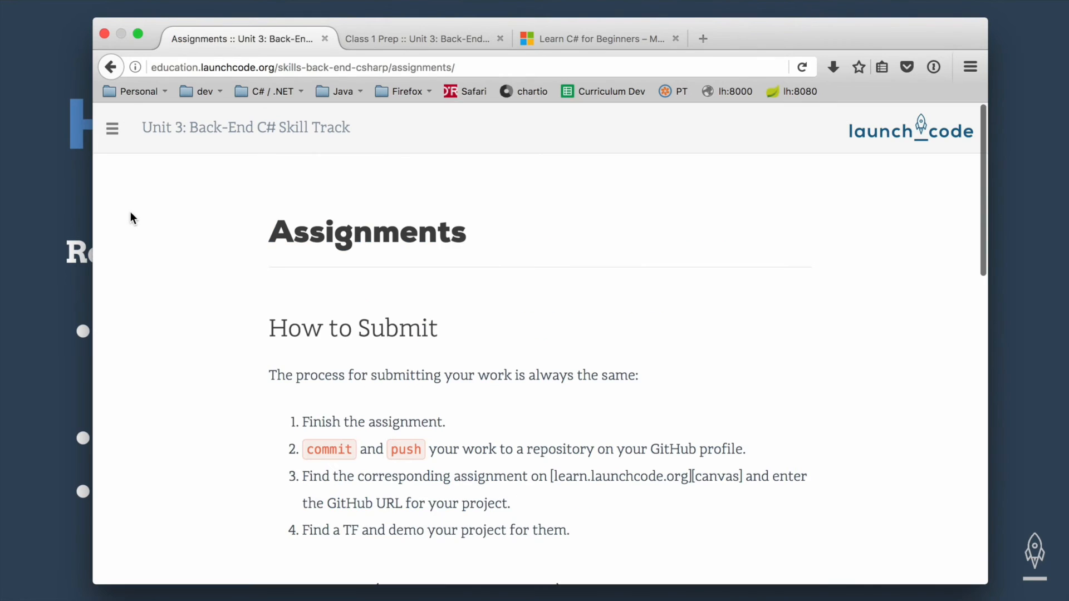
pyautogui.scroll(-3)
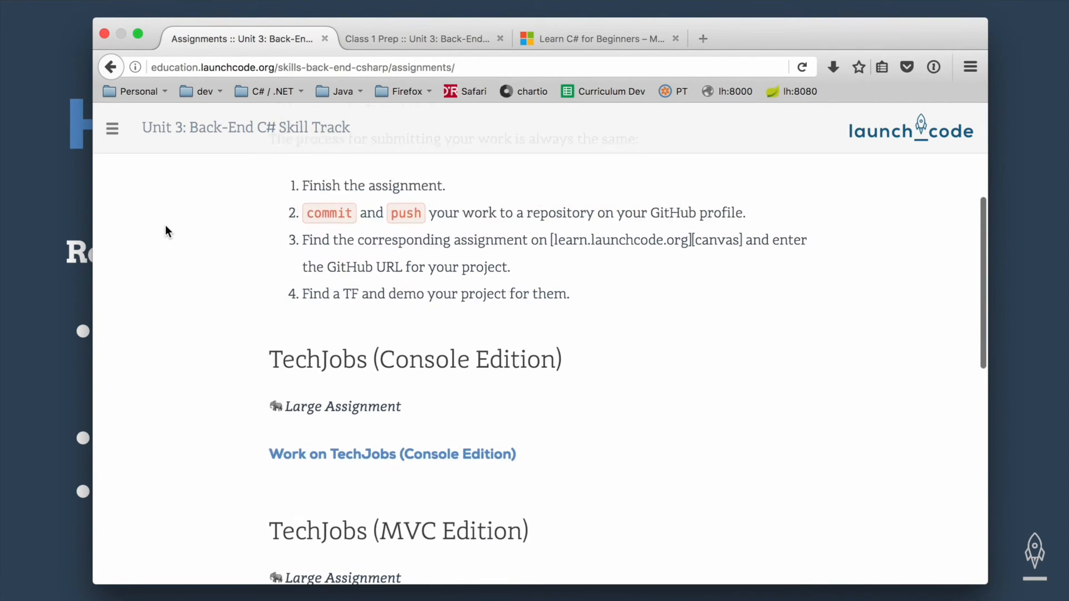
pyautogui.scroll(-3)
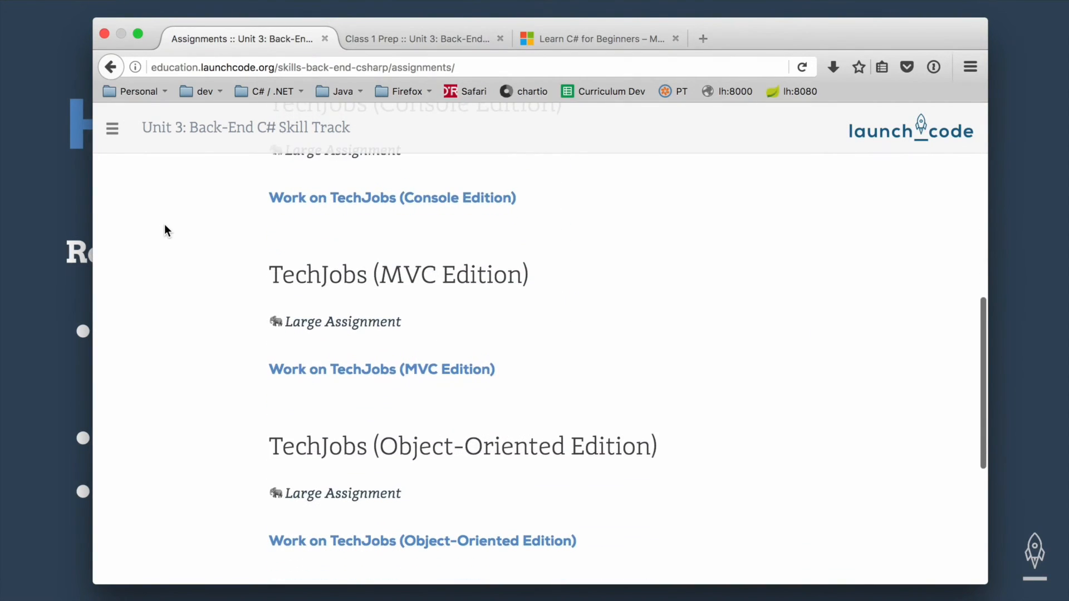
pyautogui.scroll(3)
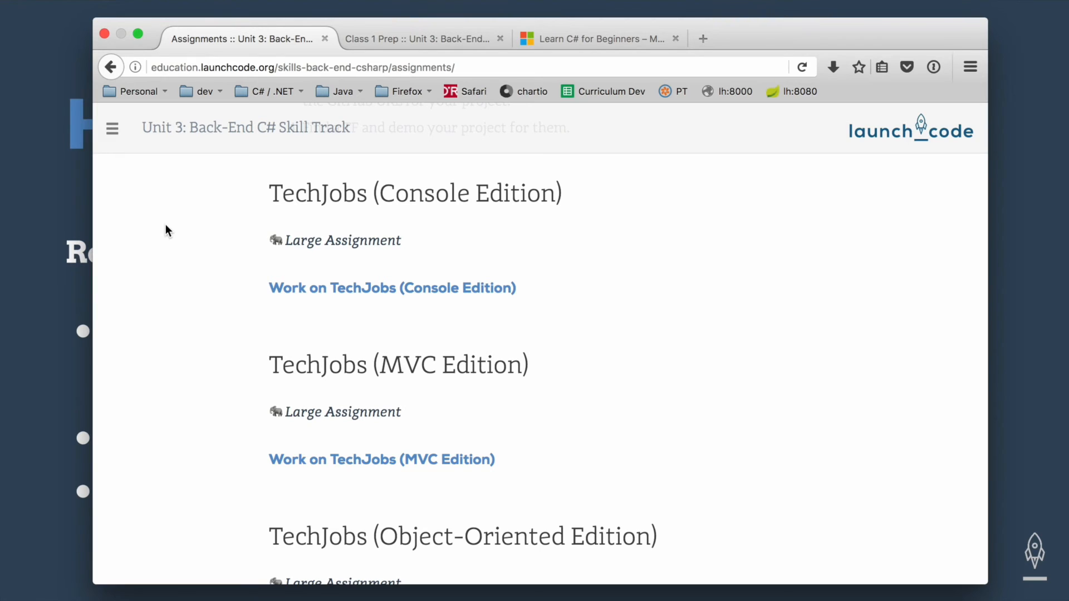
pyautogui.moveTo(321, 287)
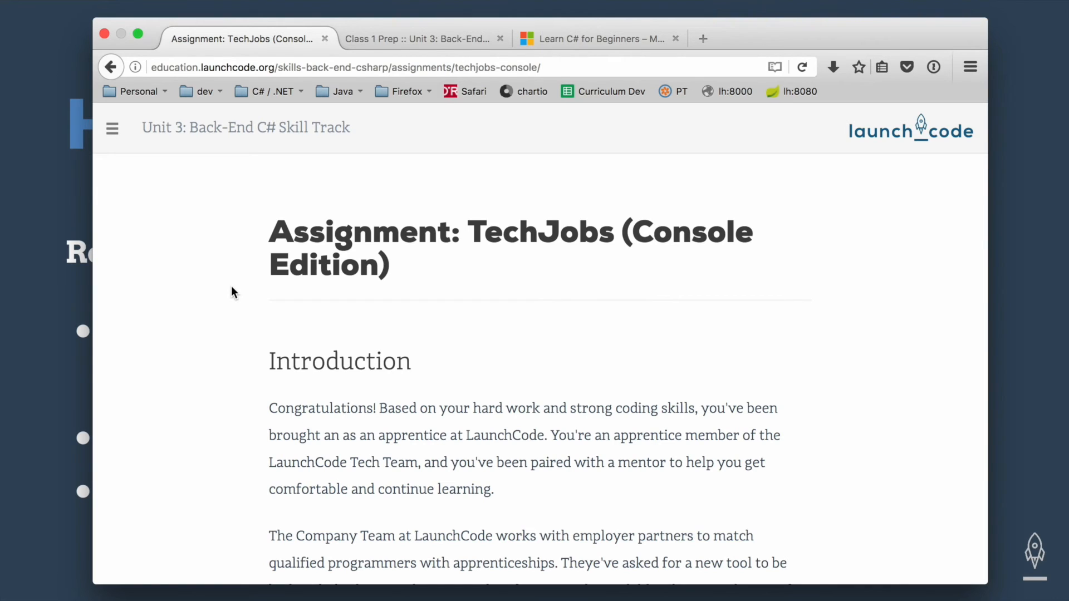
pyautogui.click(111, 127)
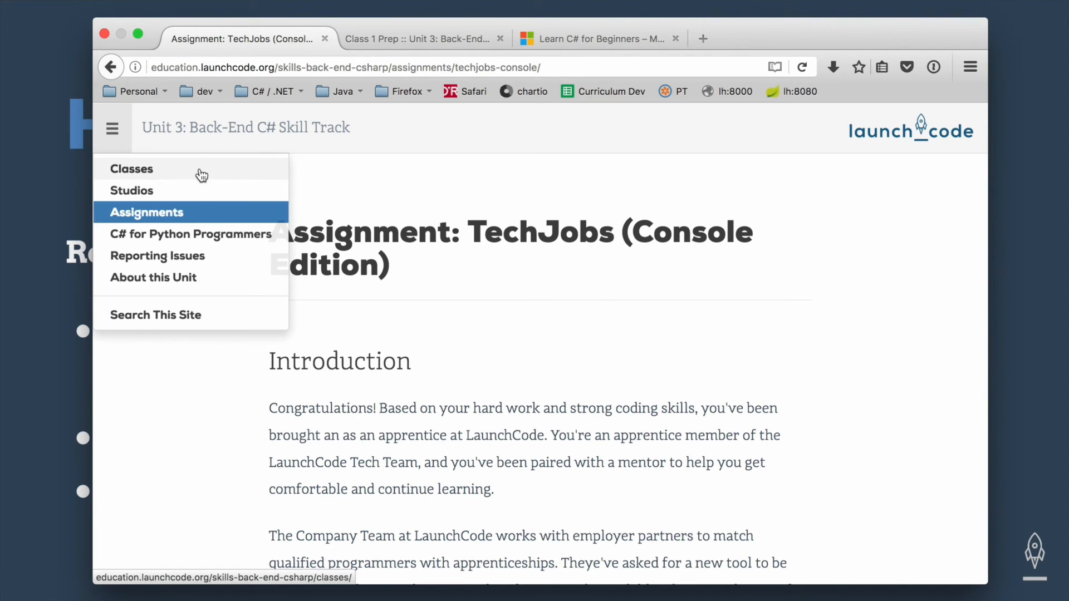
# Return to the Back-End C# Classes schedule from the hamburger menu.
pyautogui.click(131, 169)
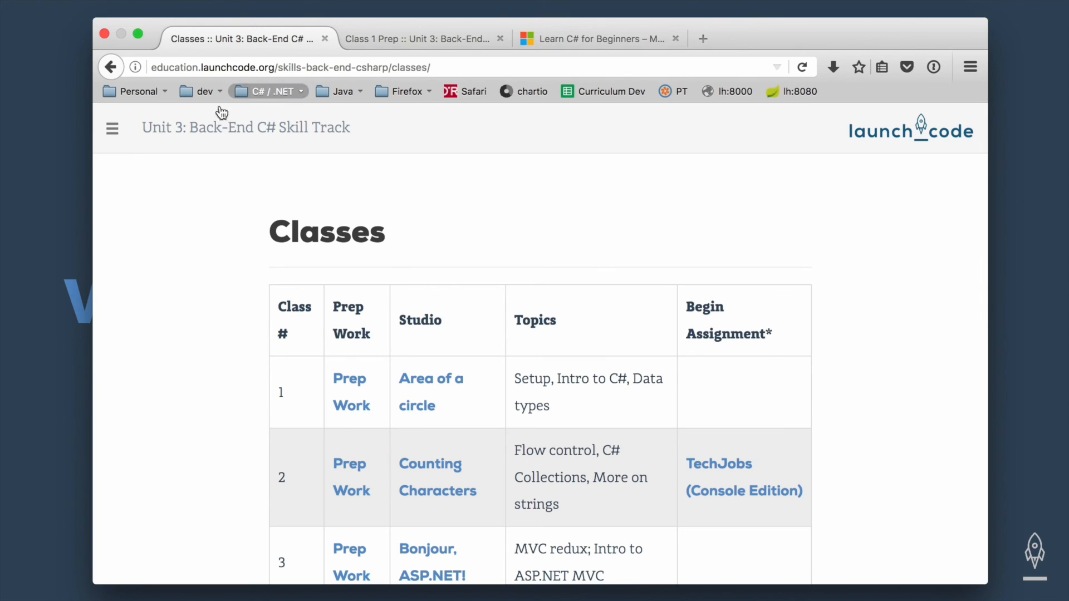
# Go to the Reporting Issues page from the site menu and read down to the GitHub repository issues link.
pyautogui.click(111, 127)
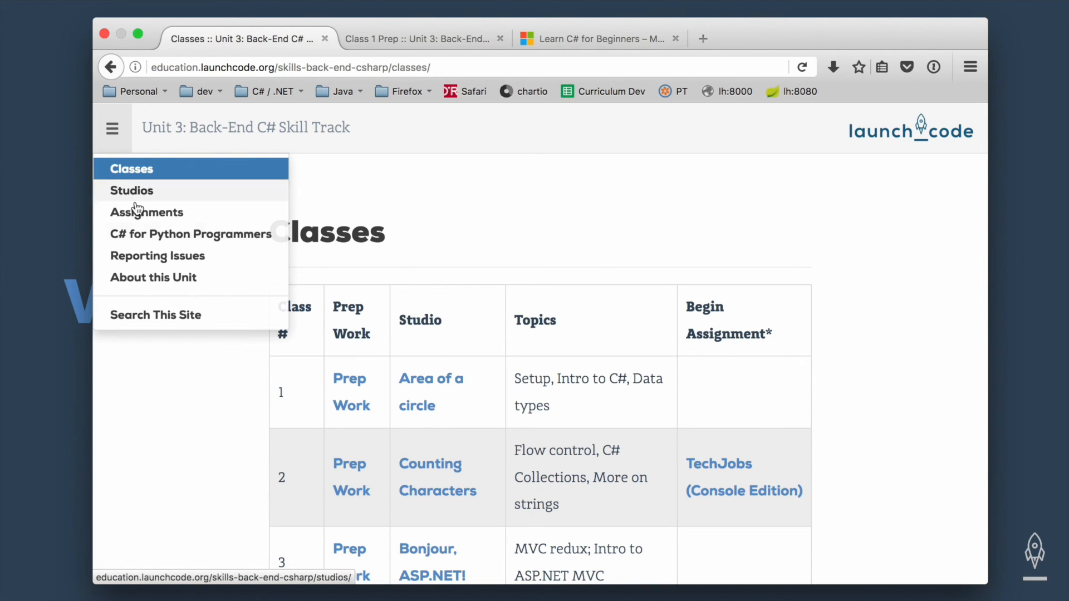
pyautogui.moveTo(144, 265)
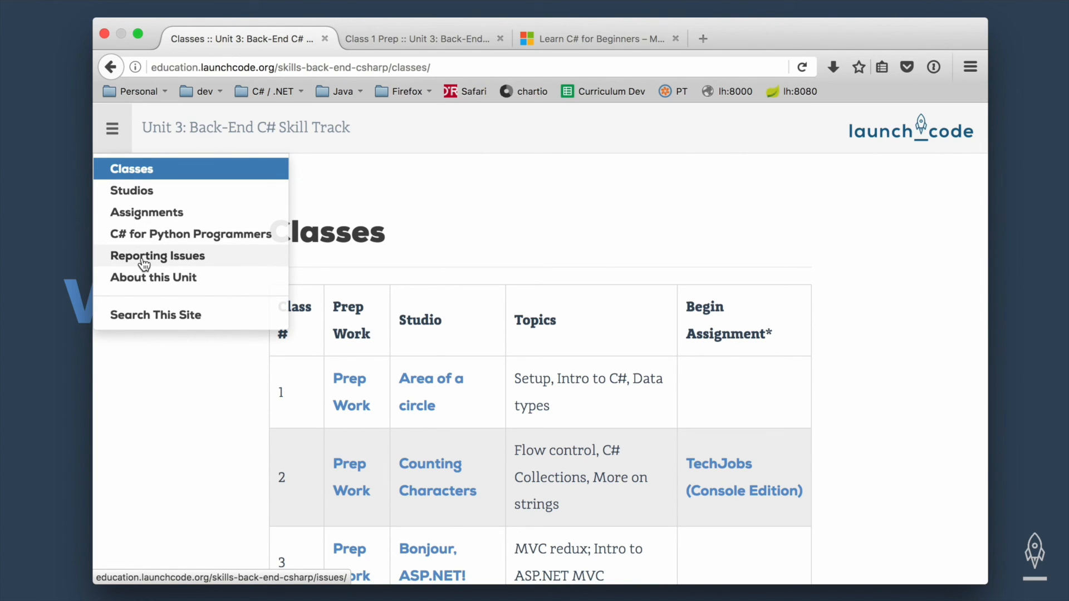
pyautogui.click(157, 256)
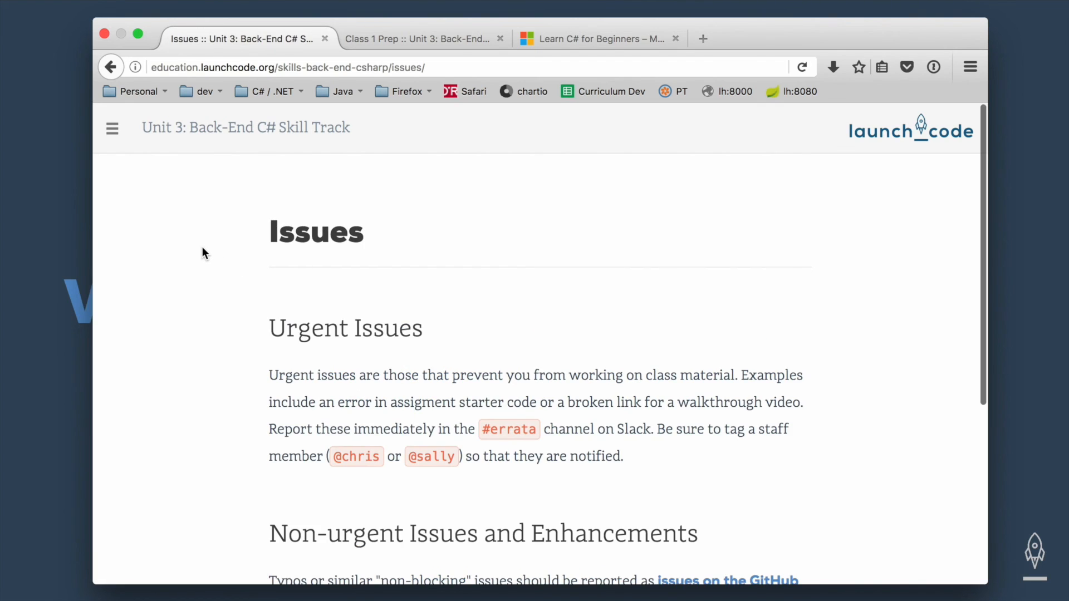
pyautogui.scroll(-3)
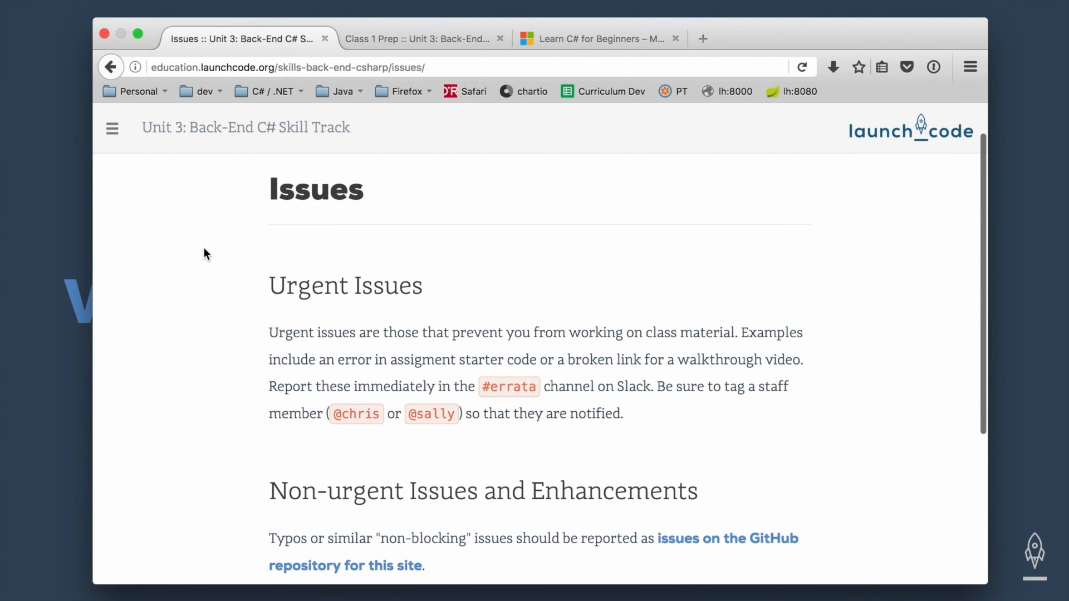
pyautogui.scroll(-3)
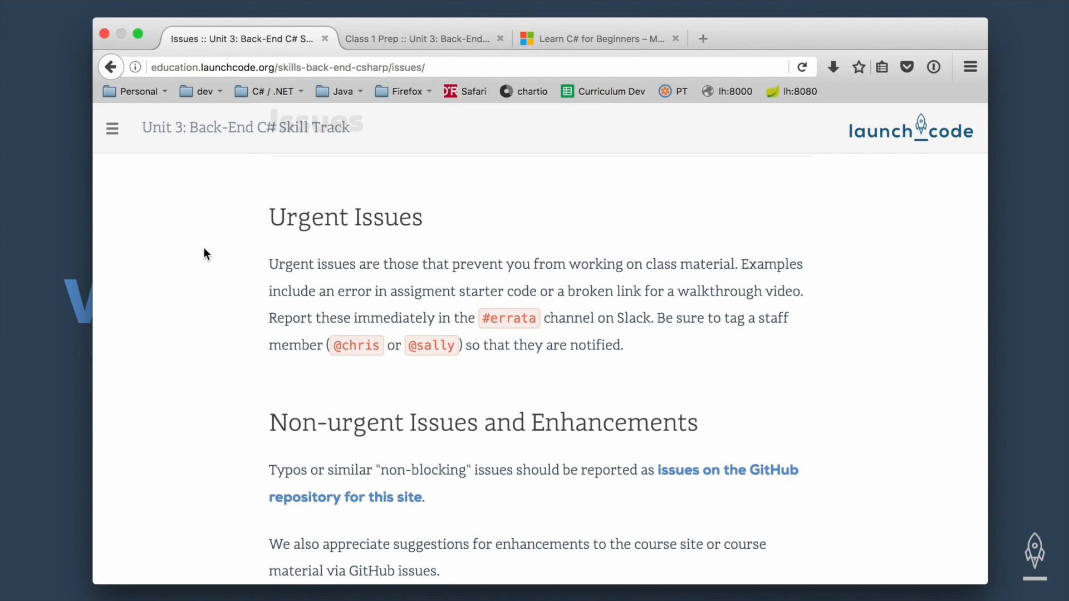
pyautogui.scroll(-3)
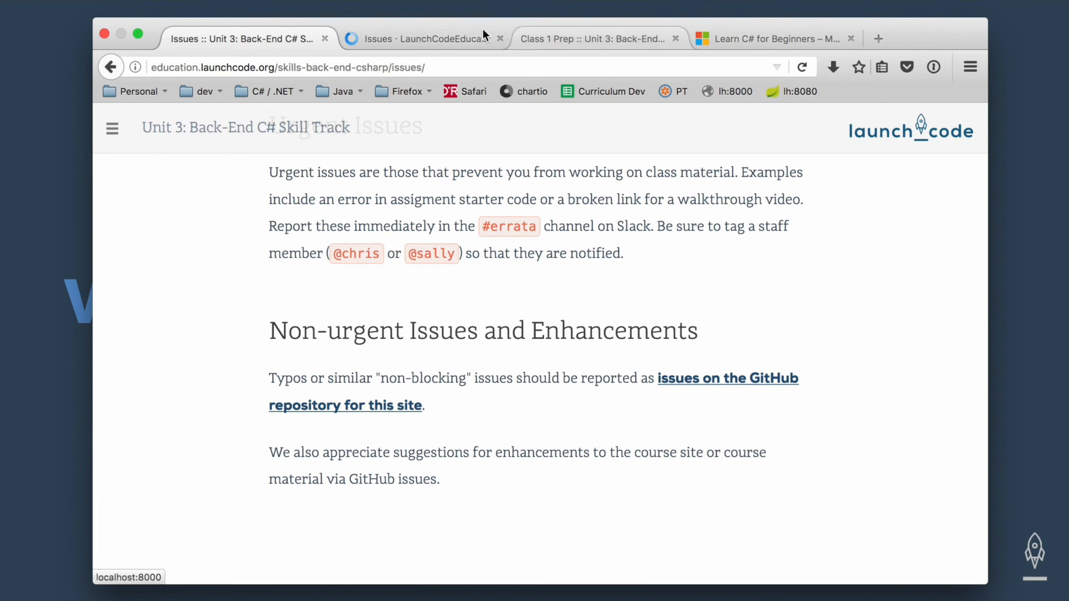
# On the skills-back-end-csharp GitHub Issues page, start a blank new issue.
pyautogui.click(423, 38)
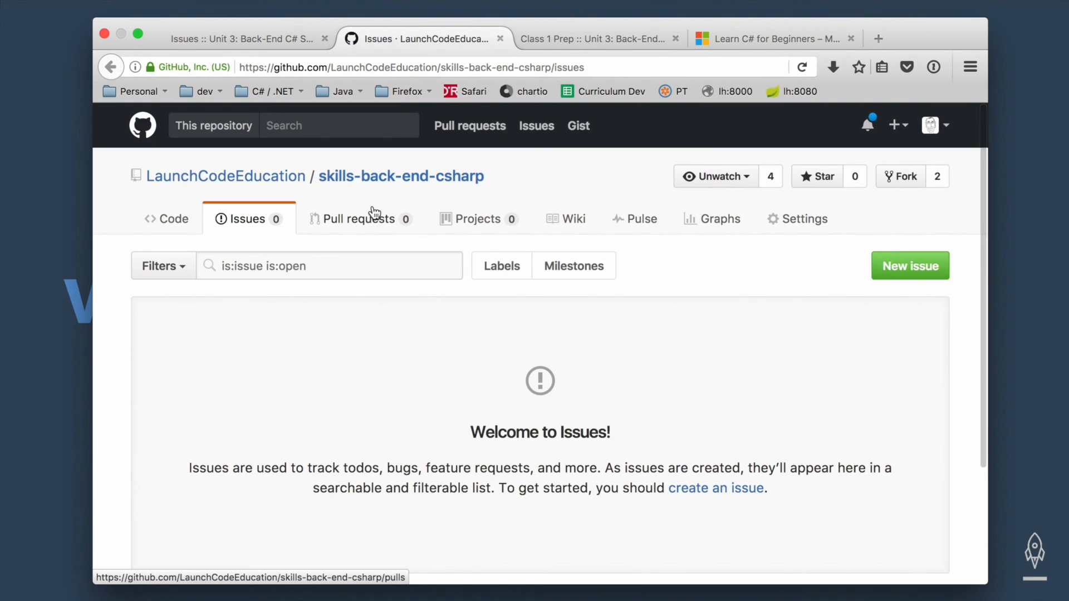
pyautogui.moveTo(797, 264)
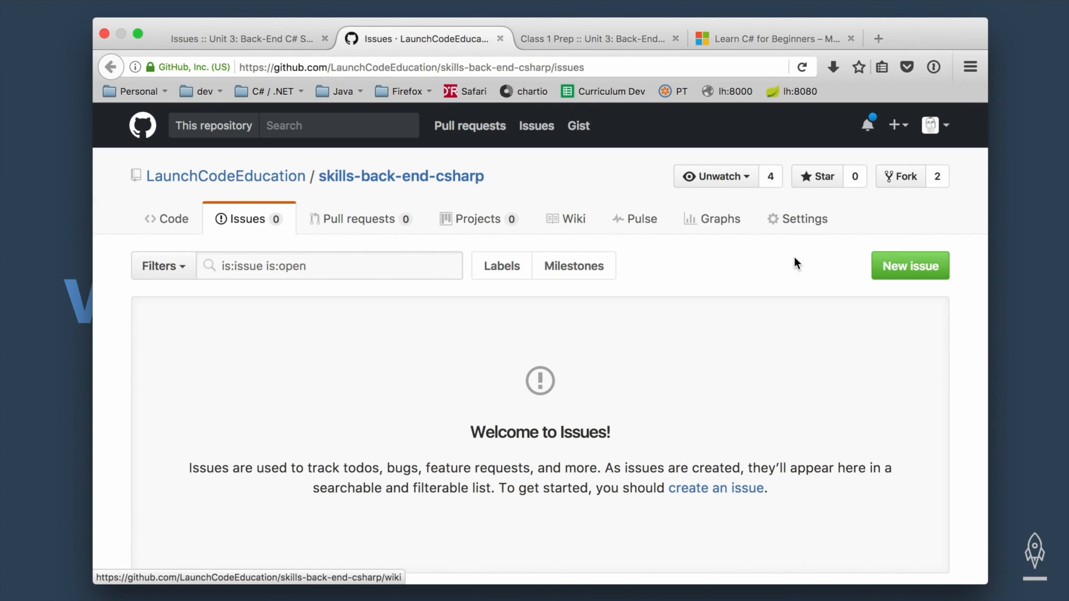
pyautogui.click(910, 265)
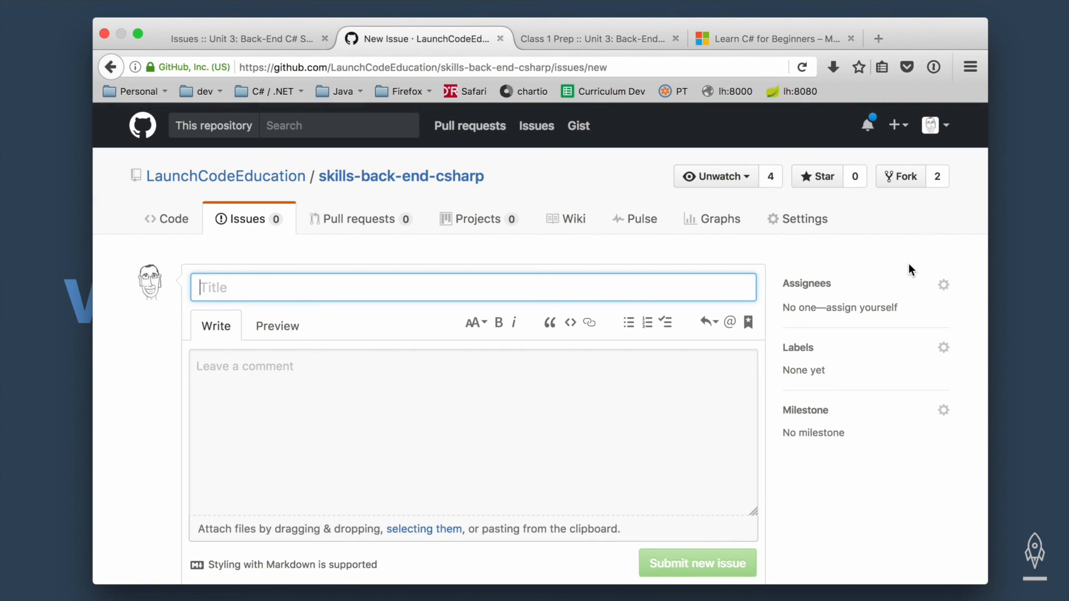